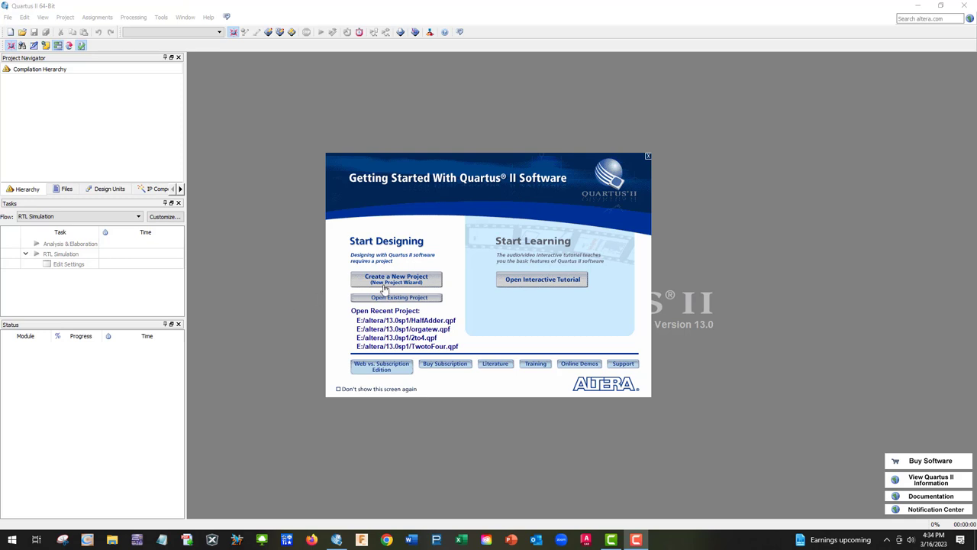
# - Start the New Project Wizard and name the project and top-level entity HalfAdder
pyautogui.click(396, 277)
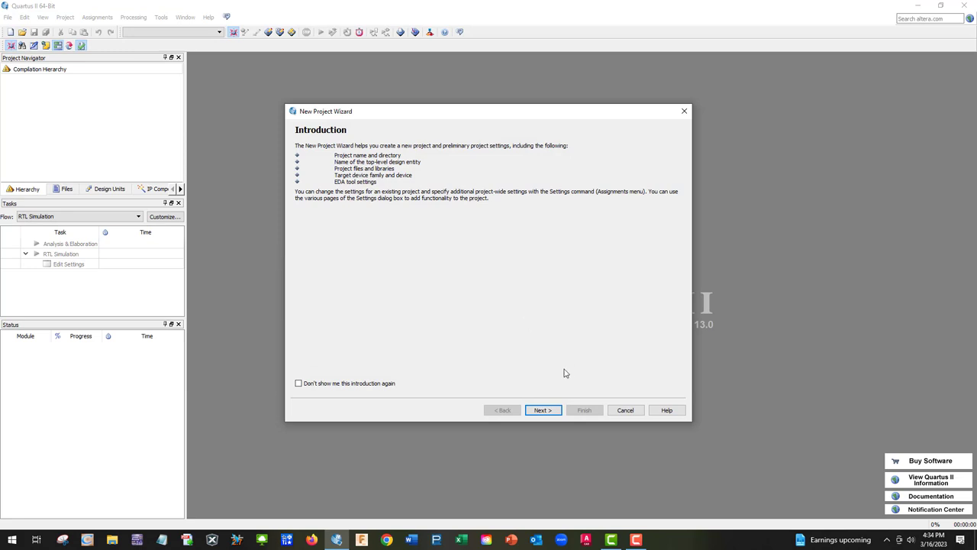
pyautogui.click(542, 409)
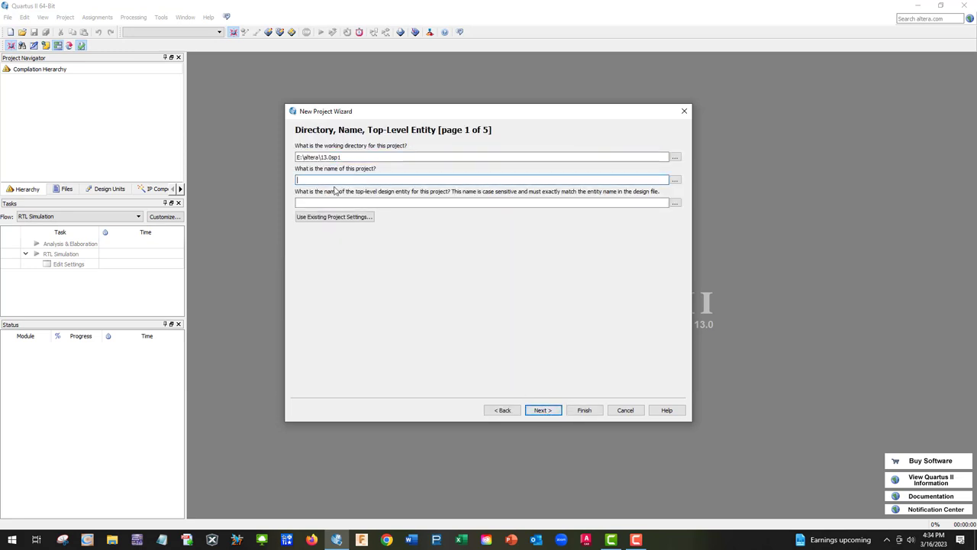
pyautogui.write('HALFa')
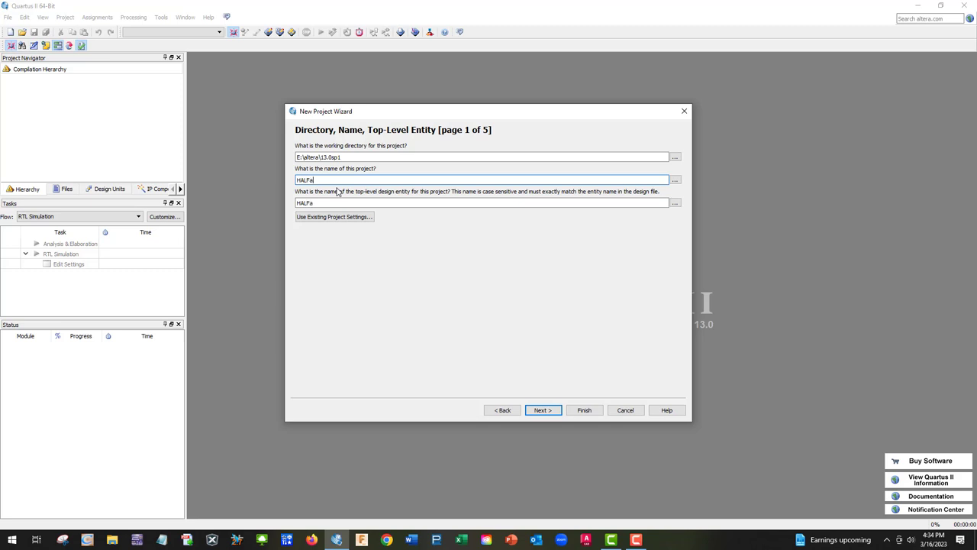
pyautogui.write('DDER')
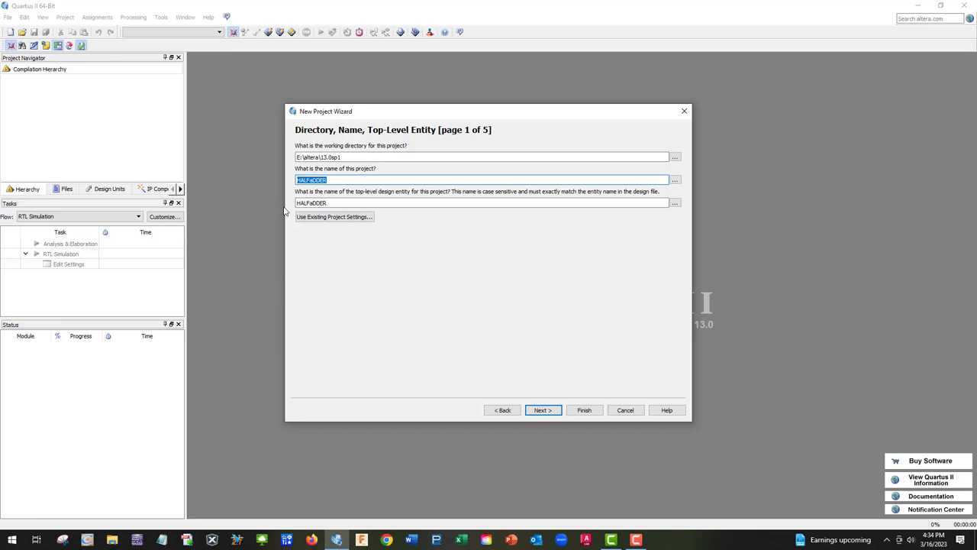
pyautogui.write('HalfAdder')
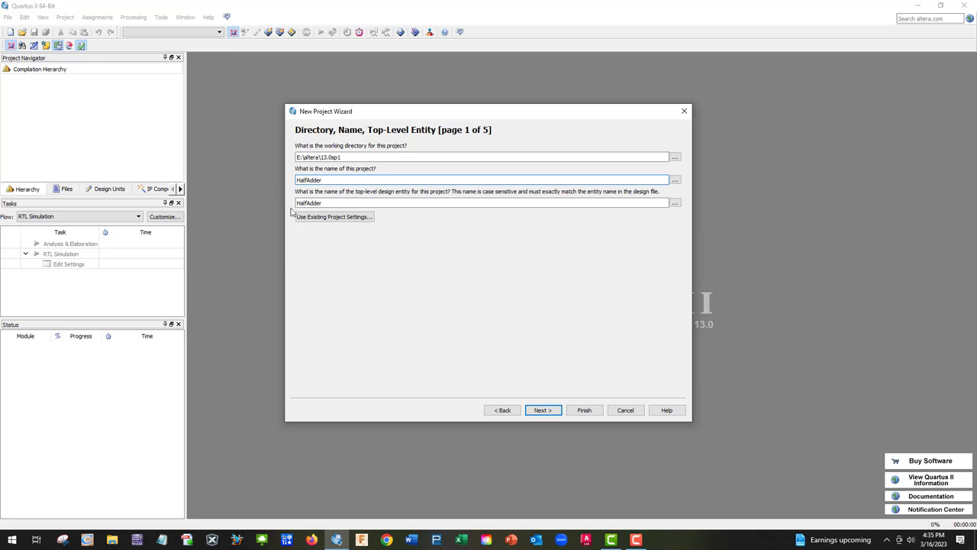
pyautogui.click(543, 409)
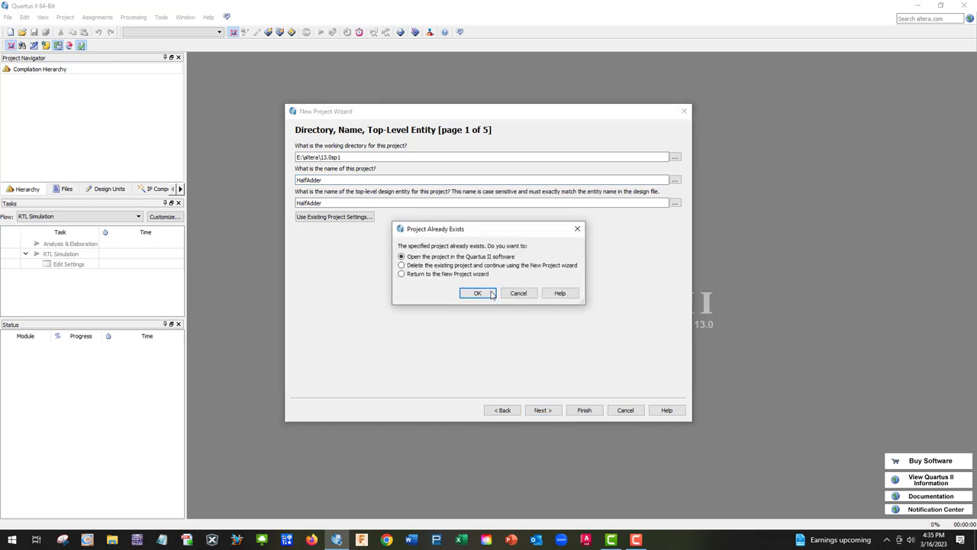
# - Replace the existing project by choosing Delete existing project and confirming
pyautogui.click(402, 266)
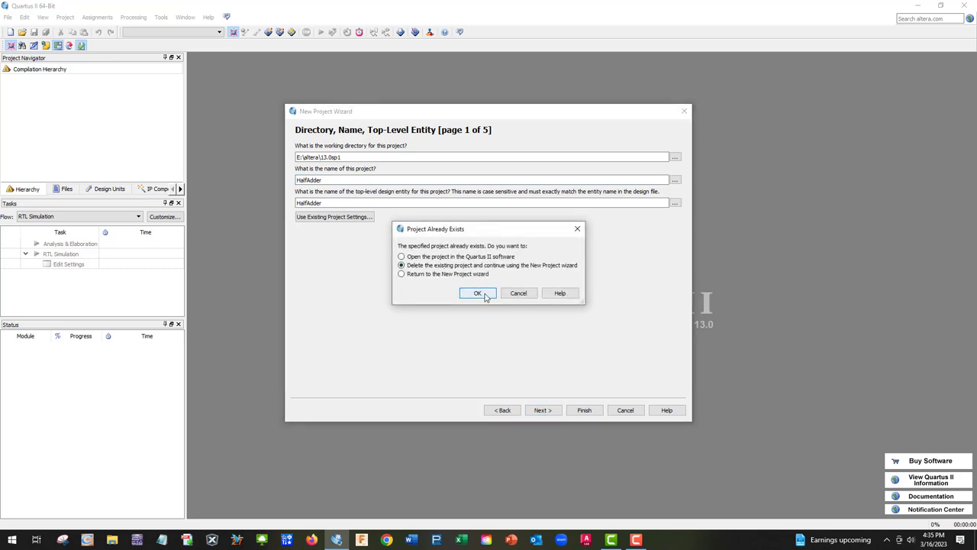
pyautogui.click(476, 293)
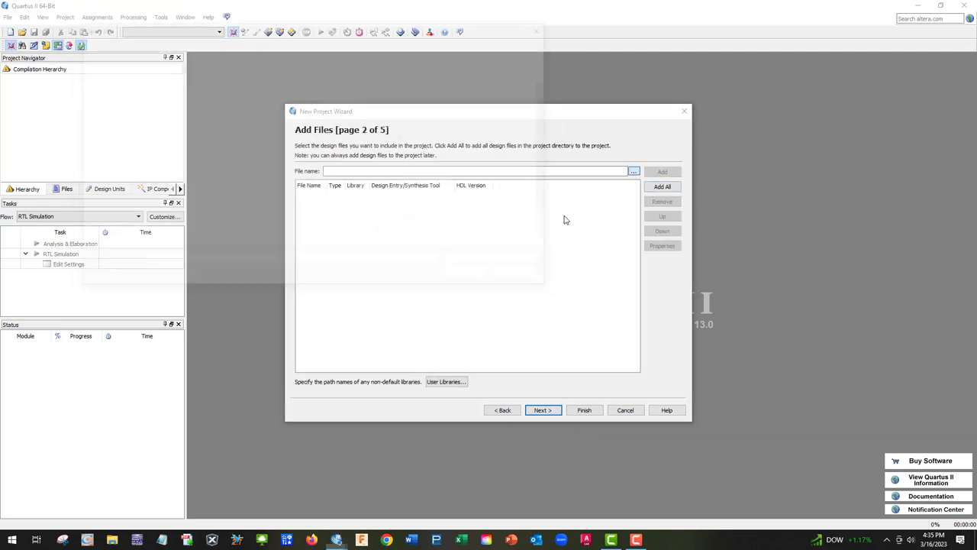
# - Add orgatew.vhd from the Desktop as a design file, acknowledging the directory warning
pyautogui.click(633, 171)
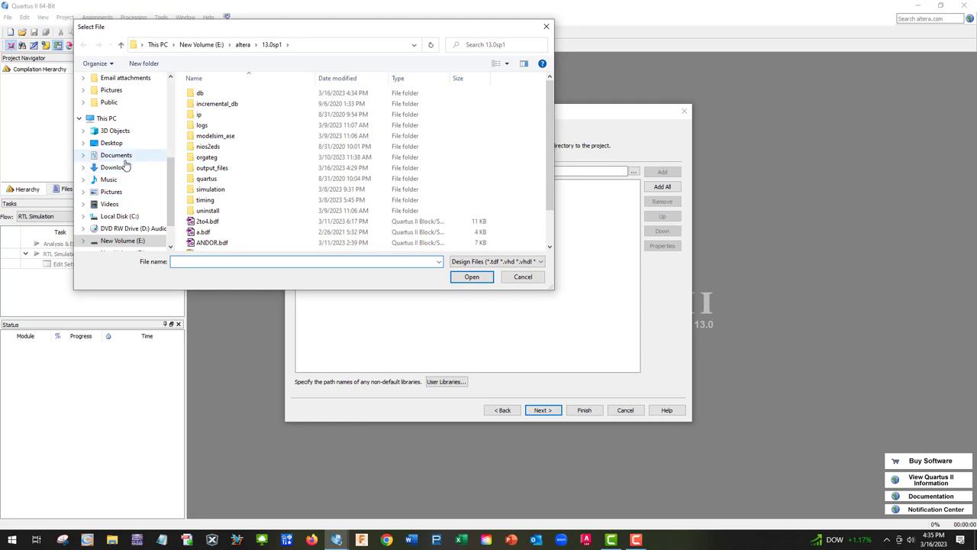
pyautogui.click(110, 144)
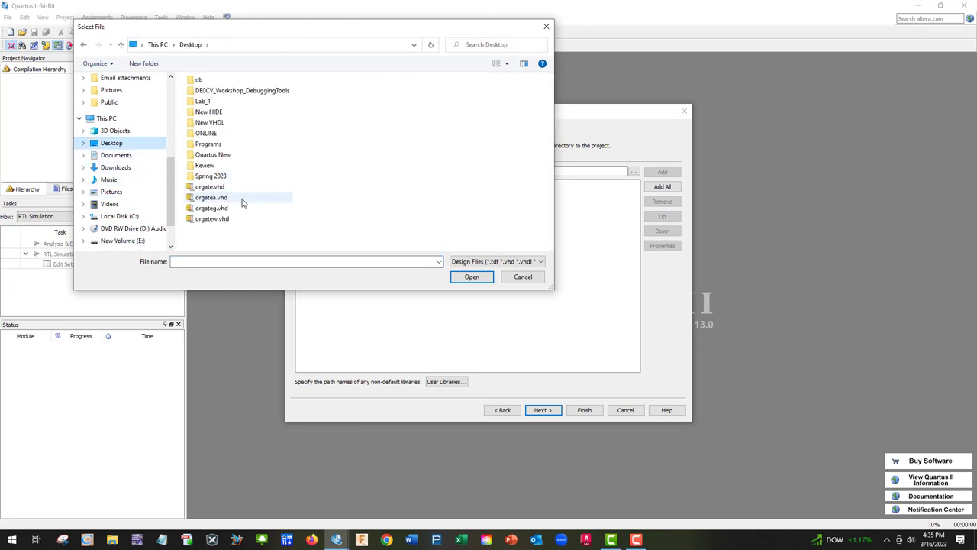
pyautogui.click(210, 197)
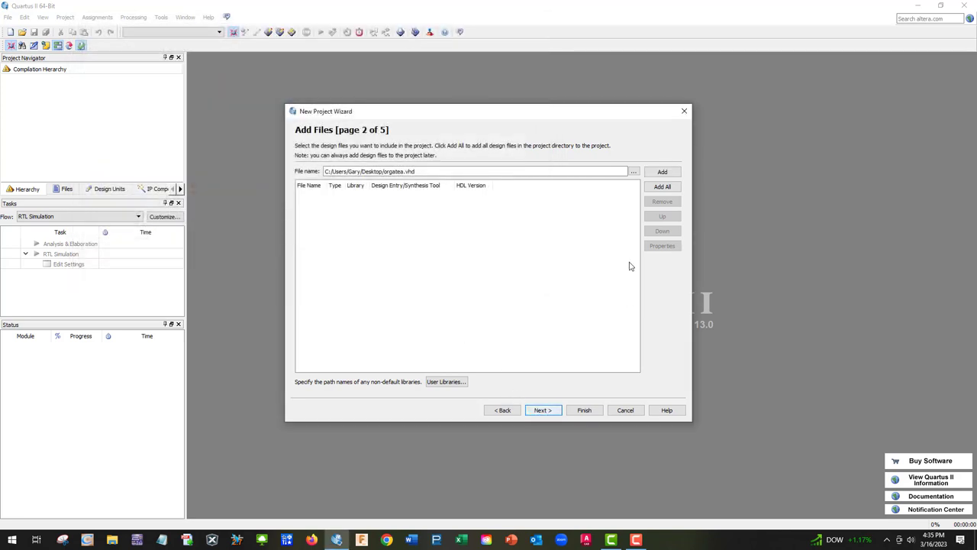
pyautogui.click(501, 409)
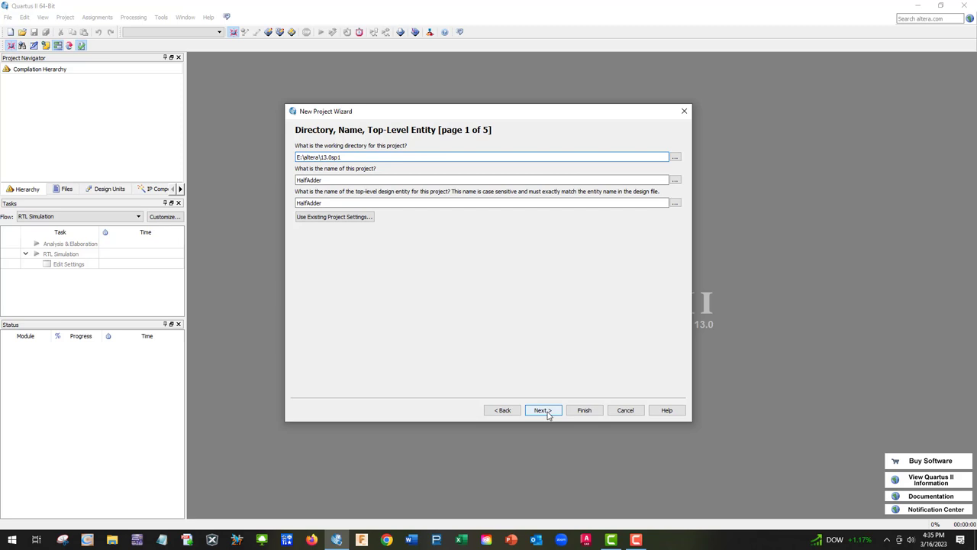
pyautogui.click(543, 409)
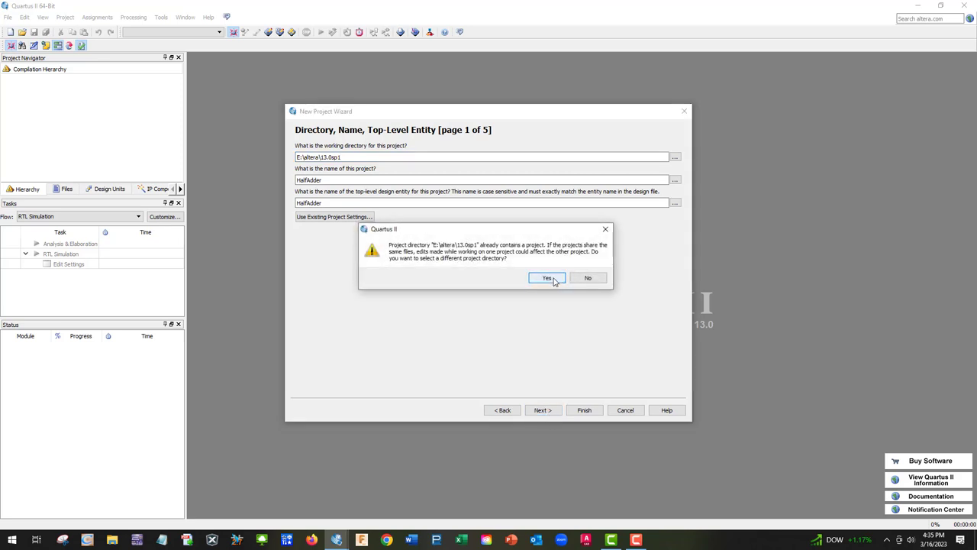
pyautogui.click(546, 277)
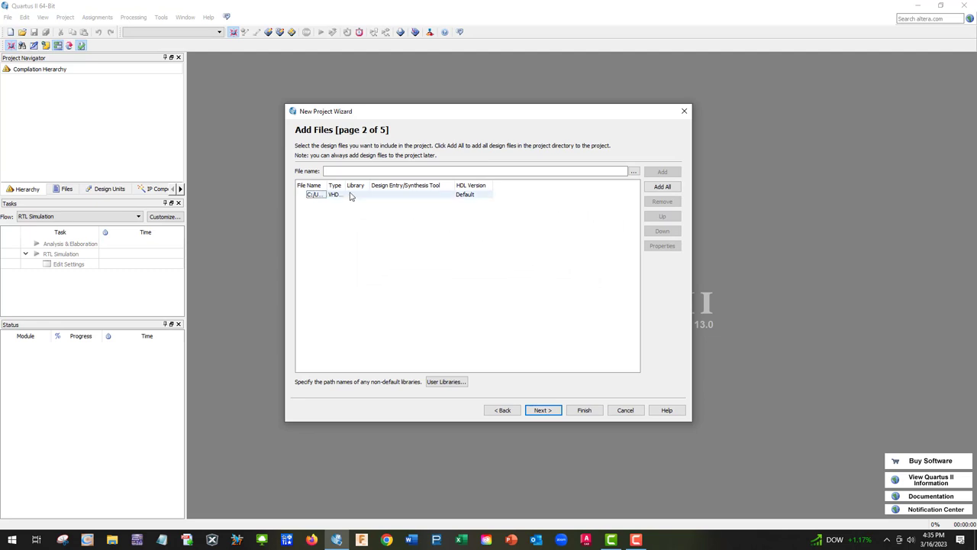
# - Choose a 484-pin Cyclone II device and finish creating the HalfAdder project
pyautogui.click(544, 410)
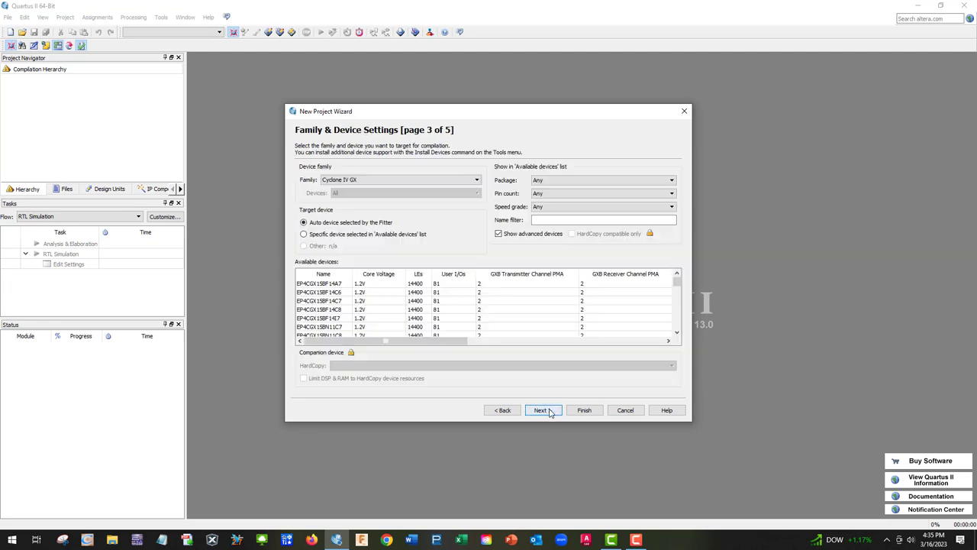
pyautogui.click(477, 180)
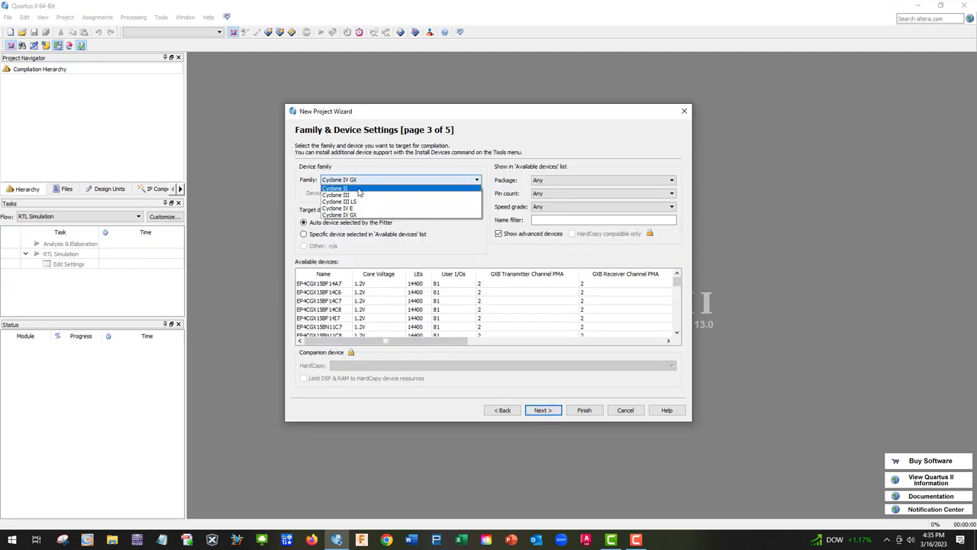
pyautogui.click(335, 187)
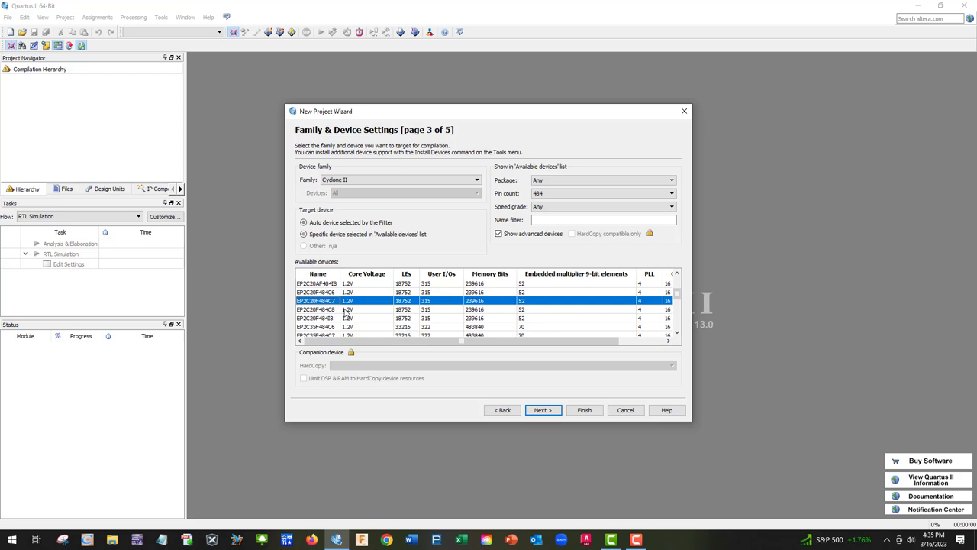
pyautogui.click(544, 410)
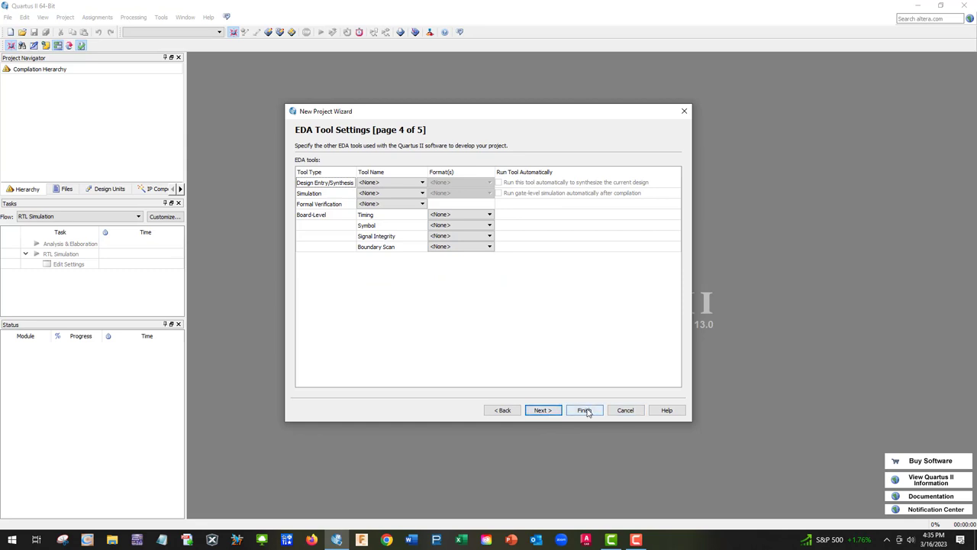
pyautogui.click(583, 409)
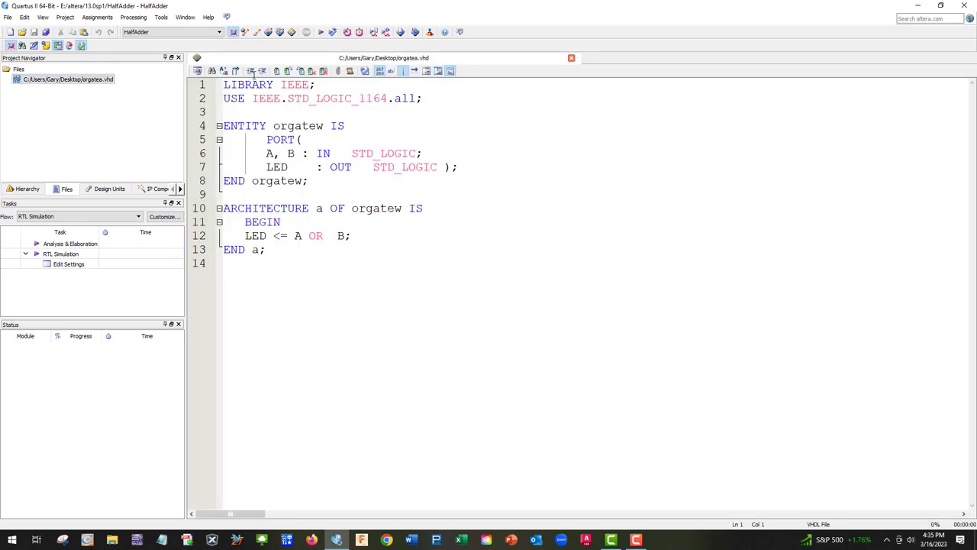
# - Save the code as HalfAdder.vhd in E:\altera\13.0sp1 so it belongs to the project
pyautogui.click(7, 17)
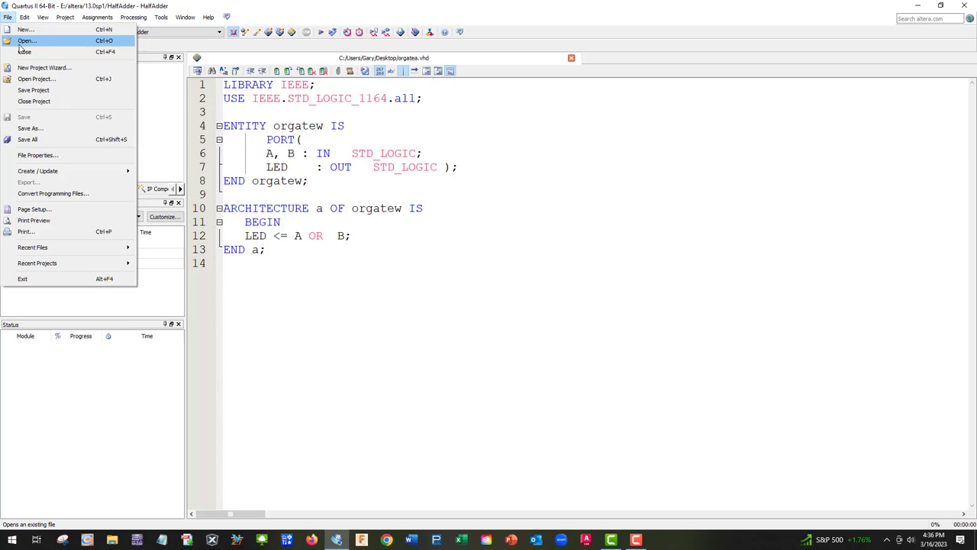
pyautogui.moveTo(25, 116)
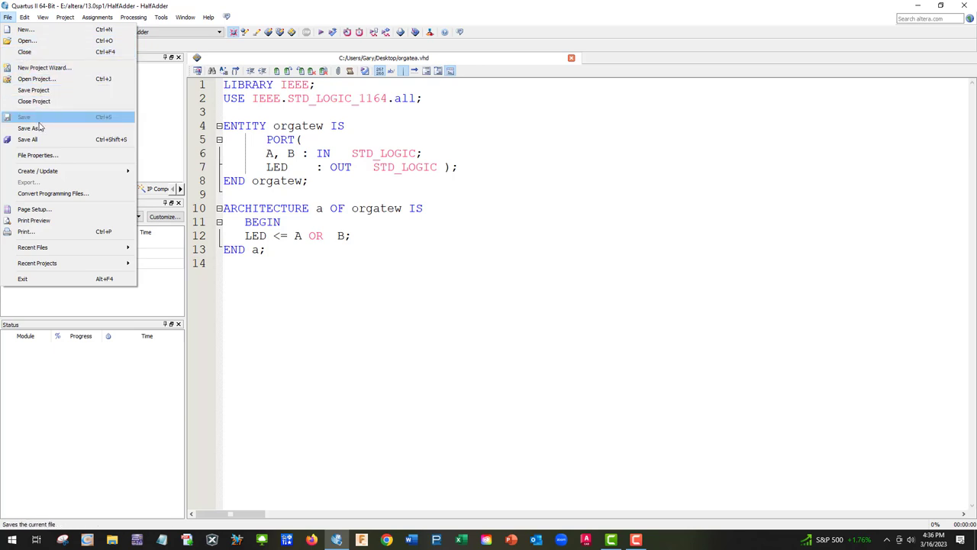
pyautogui.click(31, 128)
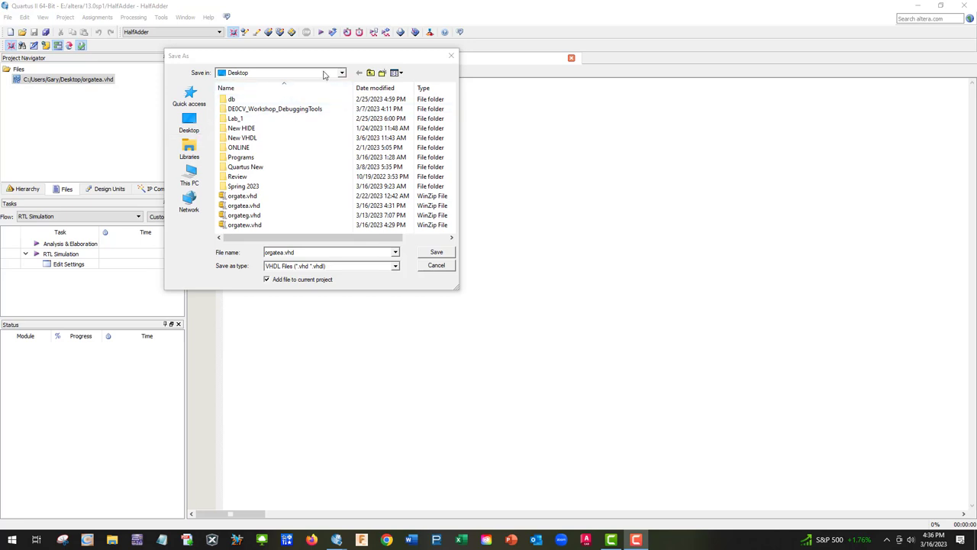
pyautogui.click(340, 73)
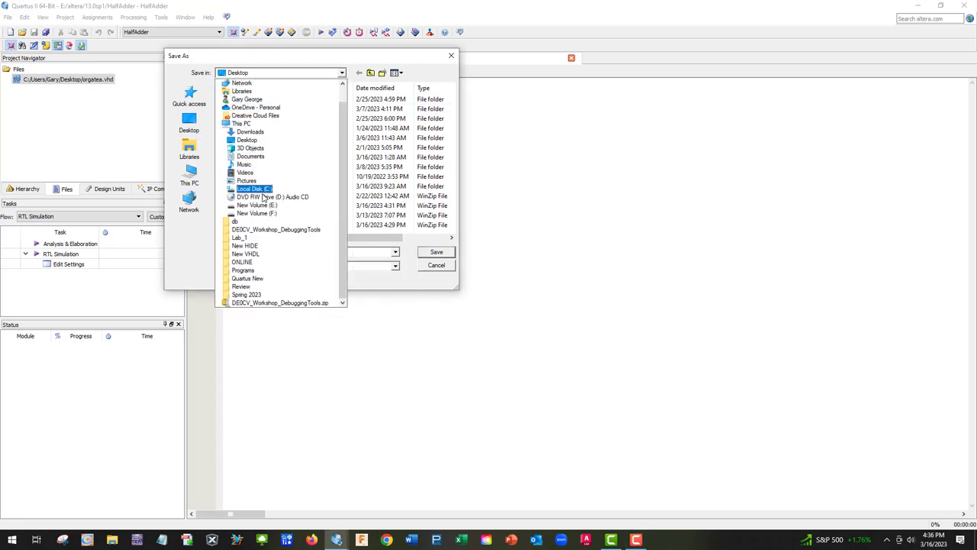
pyautogui.click(257, 214)
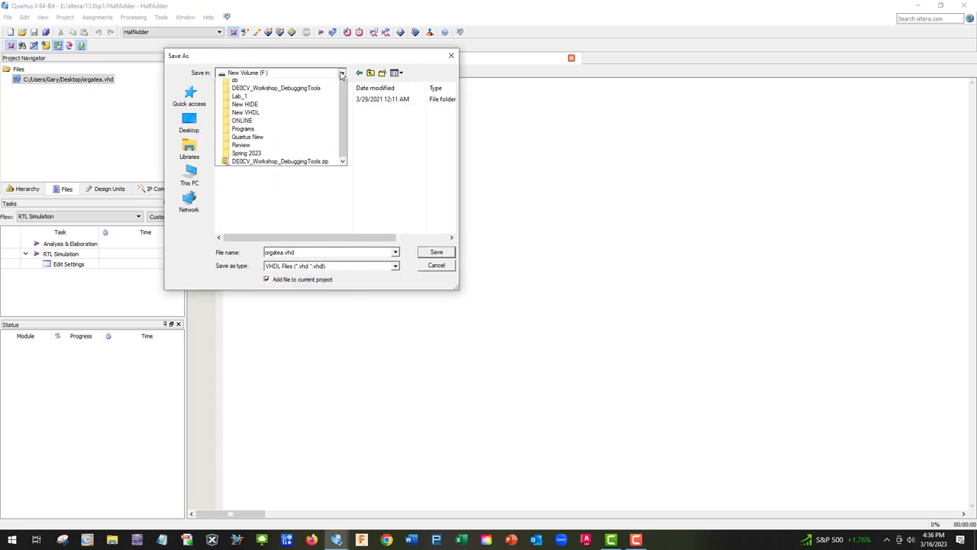
pyautogui.click(342, 73)
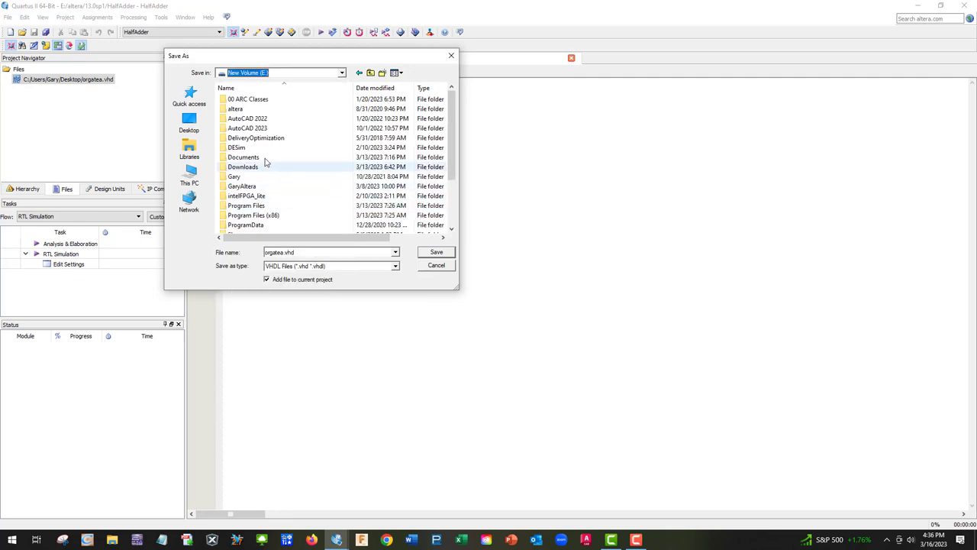
pyautogui.doubleClick(235, 109)
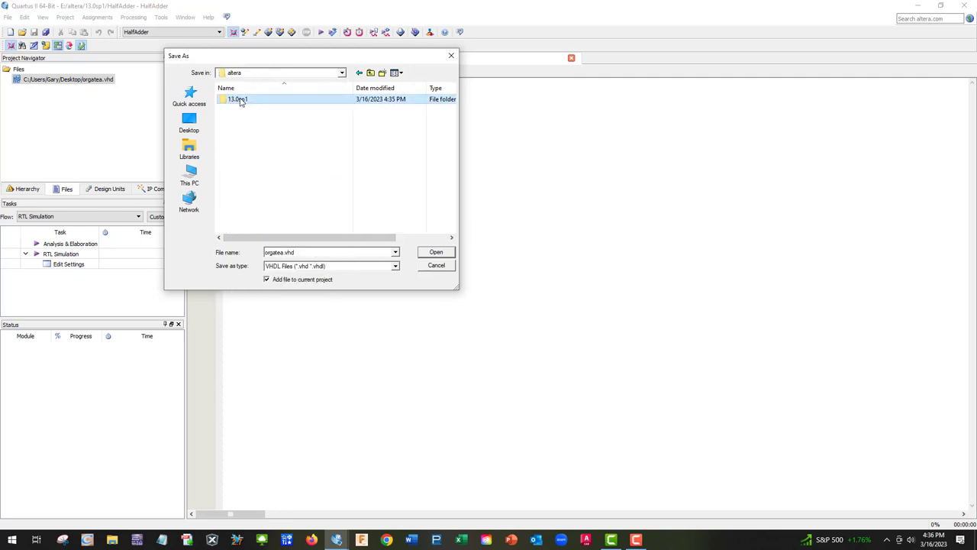
pyautogui.doubleClick(238, 99)
pyautogui.write('HalfAdder')
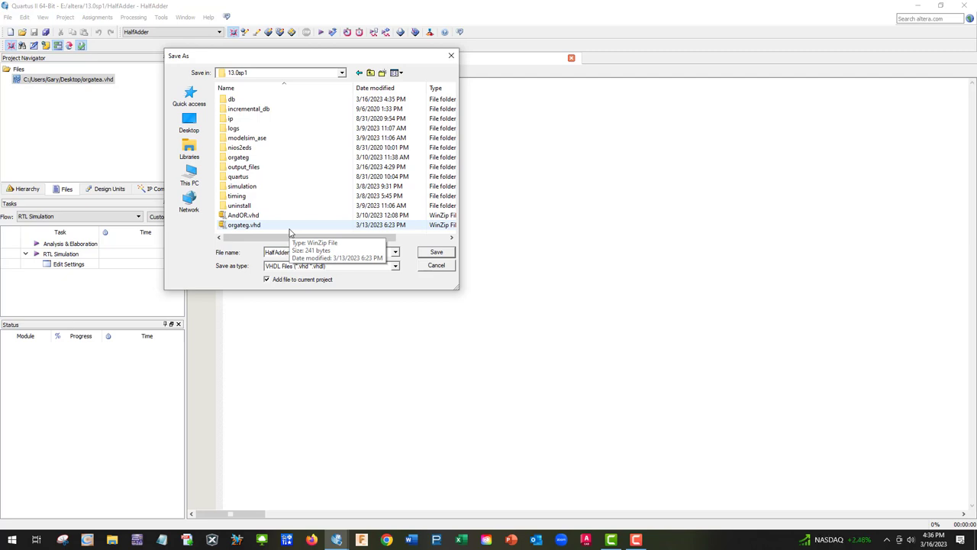
pyautogui.click(436, 252)
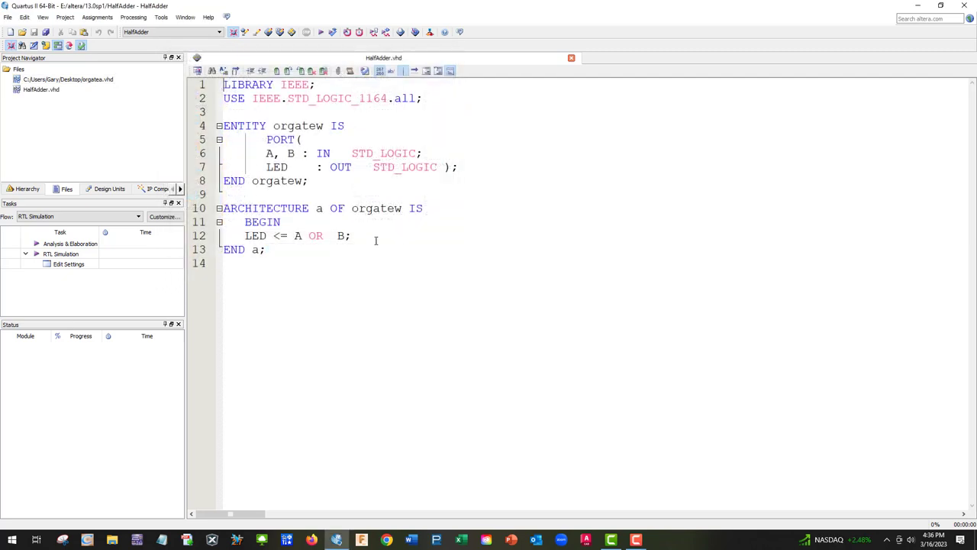
pyautogui.rightClick(43, 80)
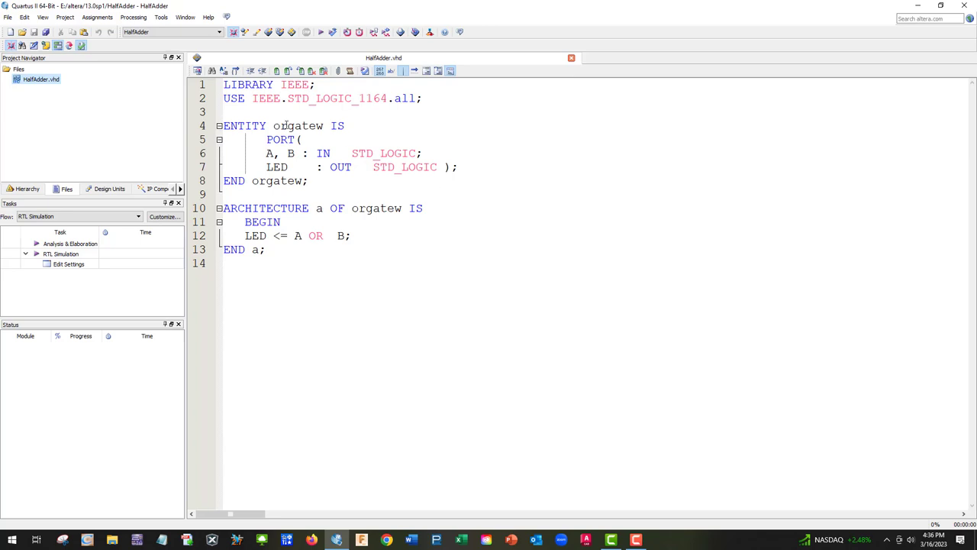
# - Rename the entity orgatew to HalfAdder in its declaration
pyautogui.doubleClick(287, 125)
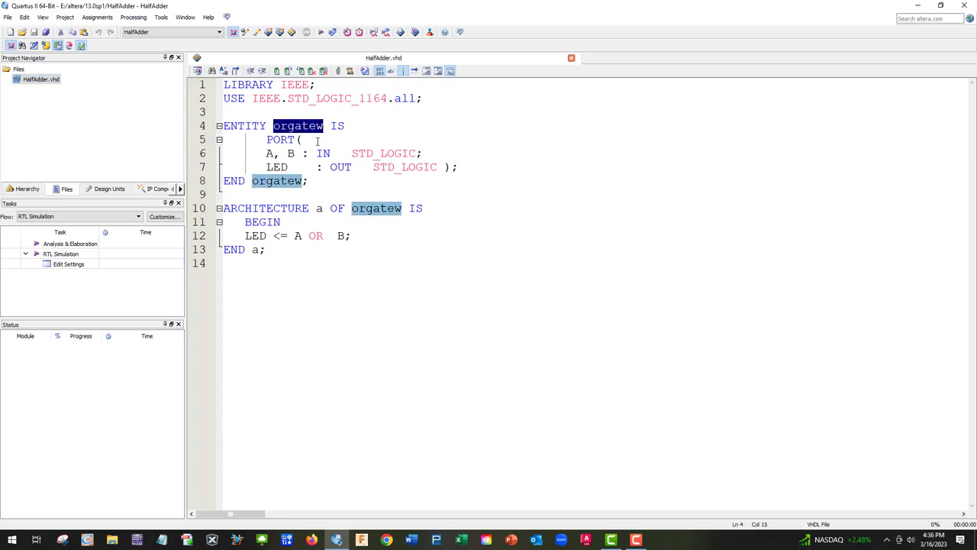
pyautogui.write('Hal')
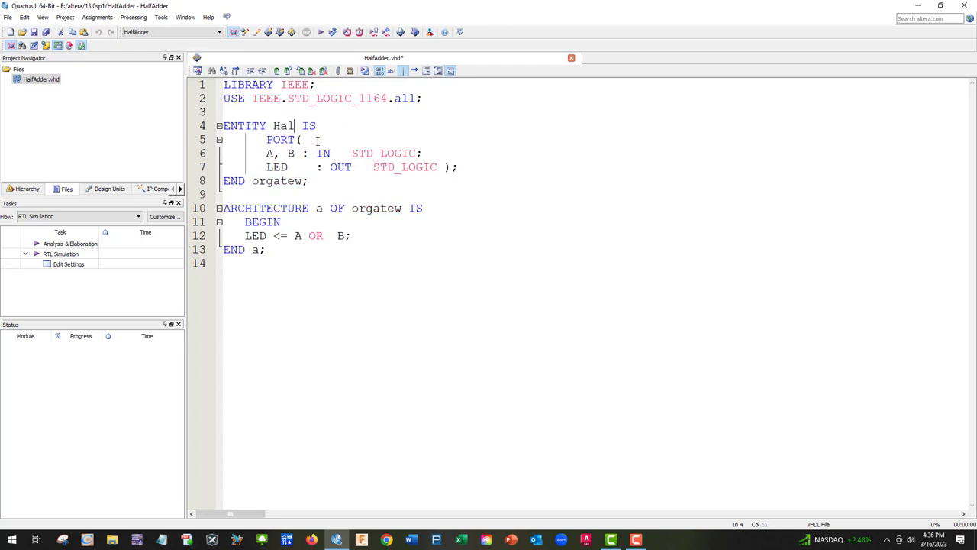
pyautogui.write('fAdder')
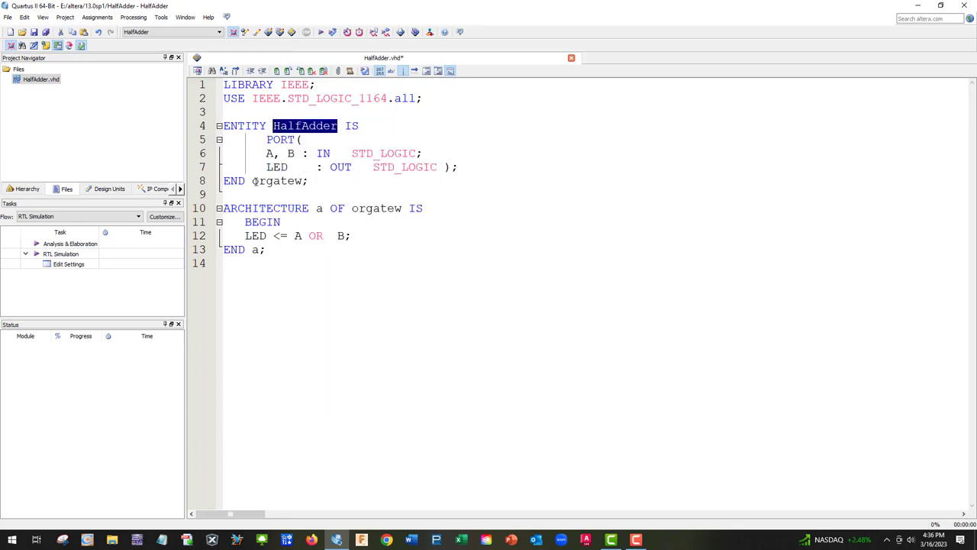
# - Paste HalfAdder over orgatew on the END line and the architecture line
pyautogui.rightClick(275, 180)
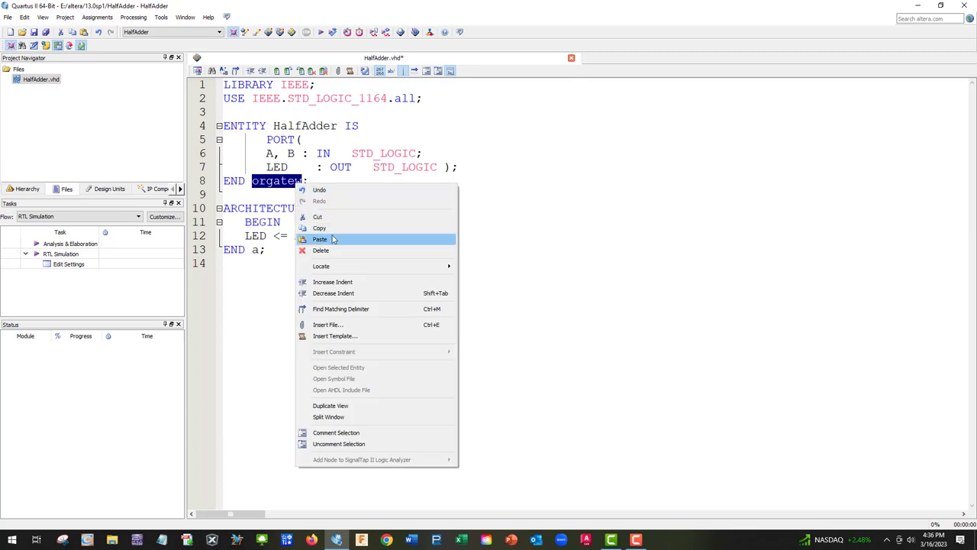
pyautogui.click(321, 239)
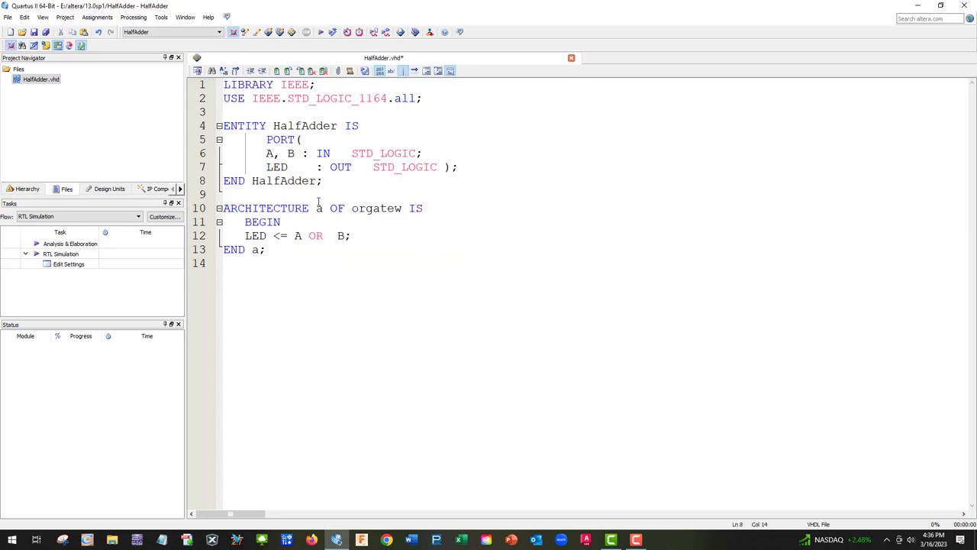
pyautogui.doubleClick(376, 208)
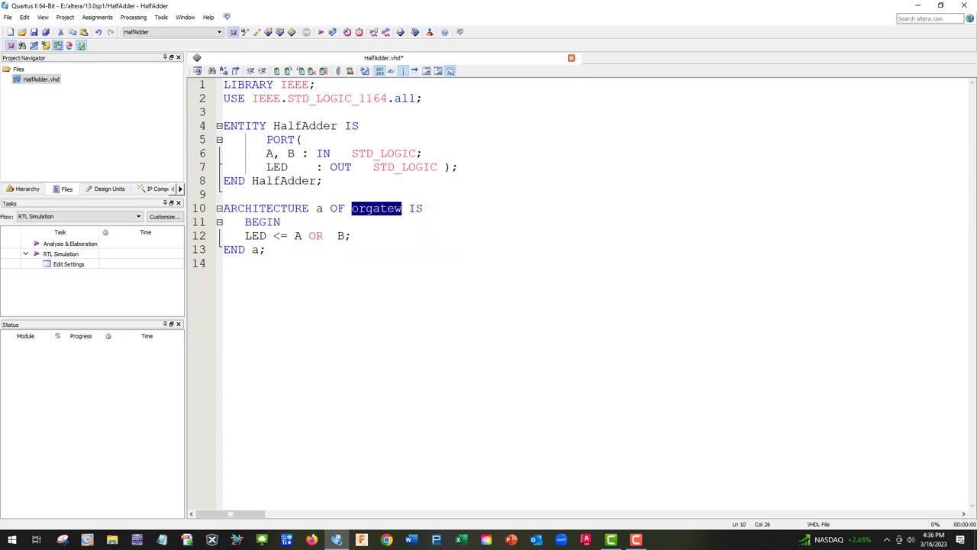
pyautogui.rightClick(376, 208)
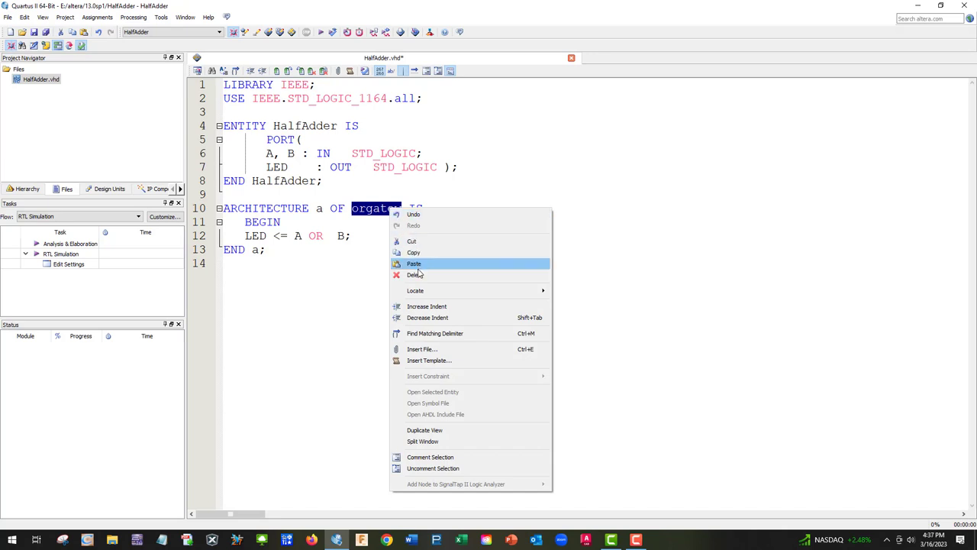
pyautogui.click(413, 263)
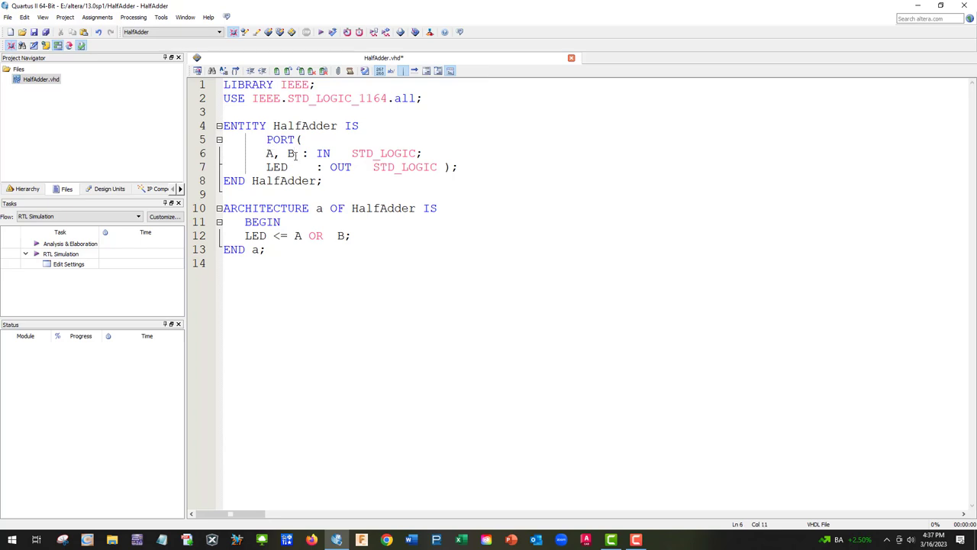
# - Rename the LED output port to C, S and set the first assignment to C <= A AND B
pyautogui.doubleClick(276, 167)
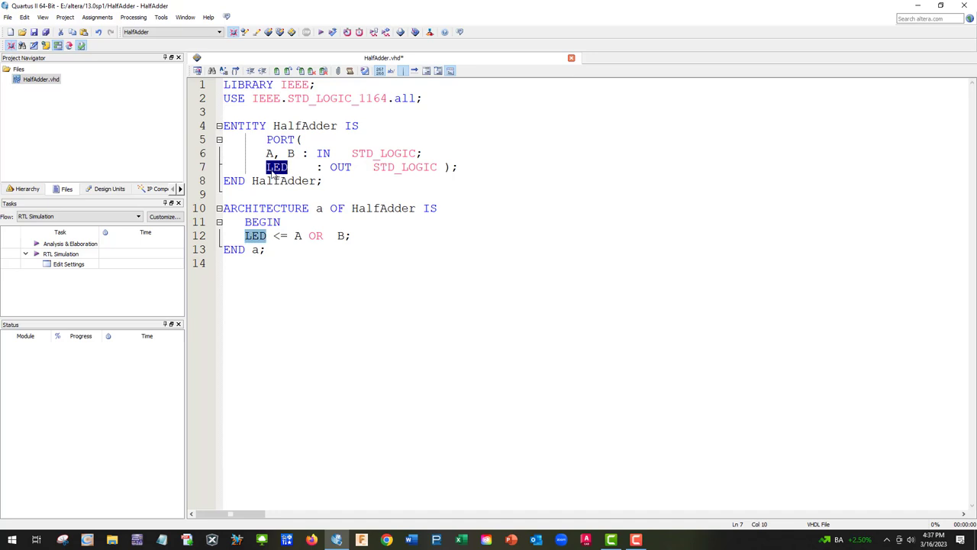
pyautogui.write('Q')
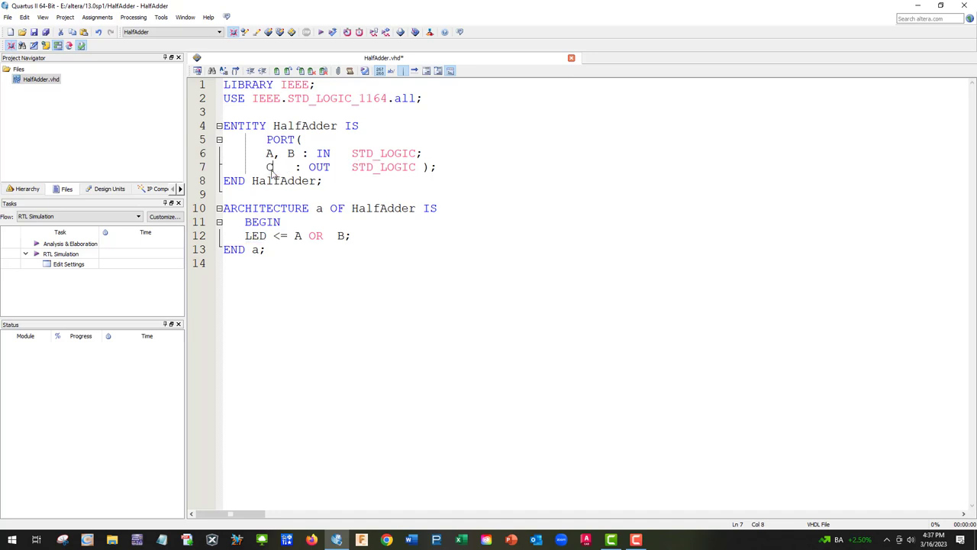
pyautogui.write(',S')
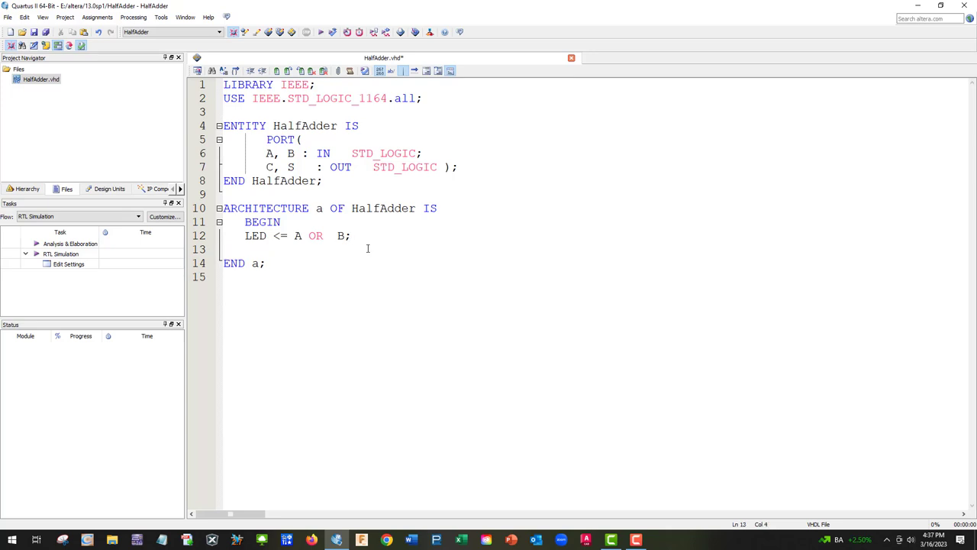
pyautogui.moveTo(245, 235); pyautogui.dragTo(333, 235)
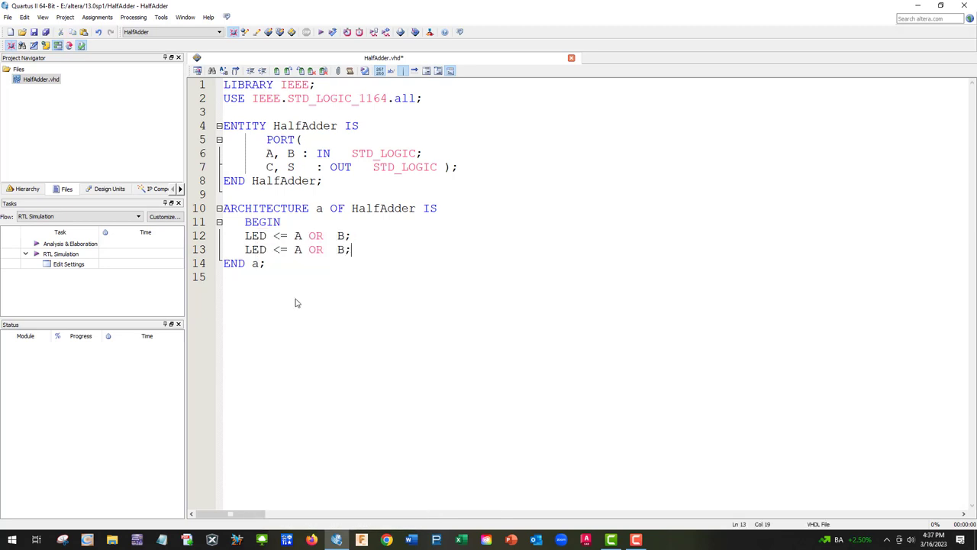
pyautogui.doubleClick(255, 235)
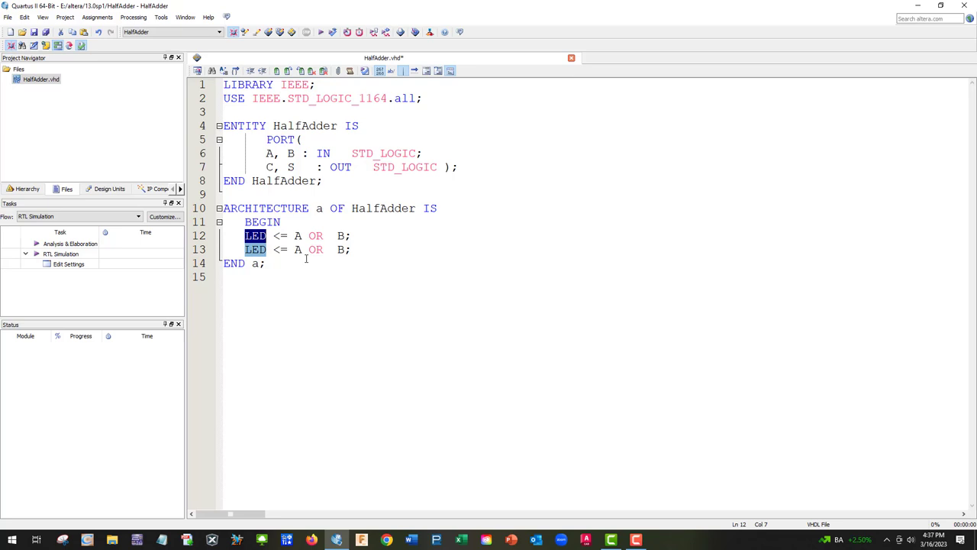
pyautogui.write('C')
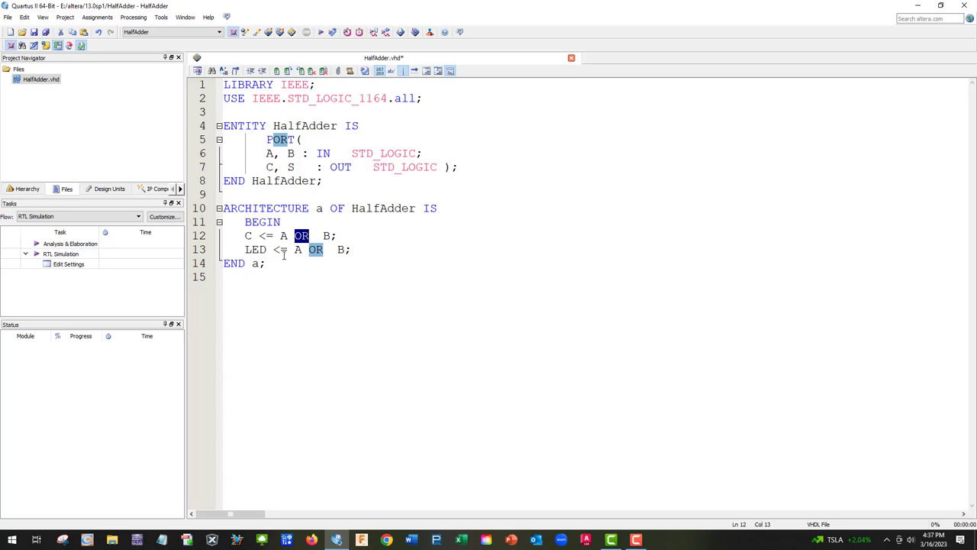
pyautogui.write('AND')
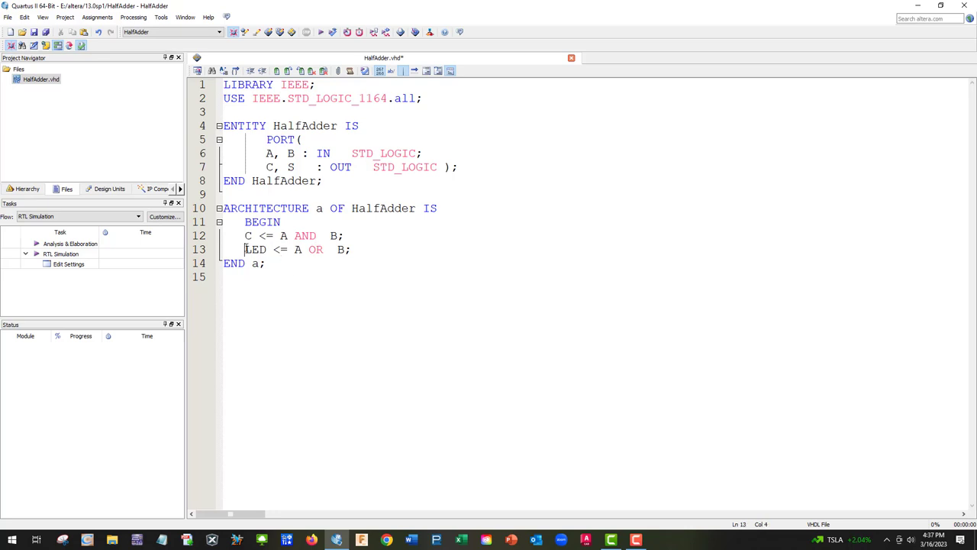
# - Begin the second assignment as S <= Not((A and B
pyautogui.doubleClick(255, 250)
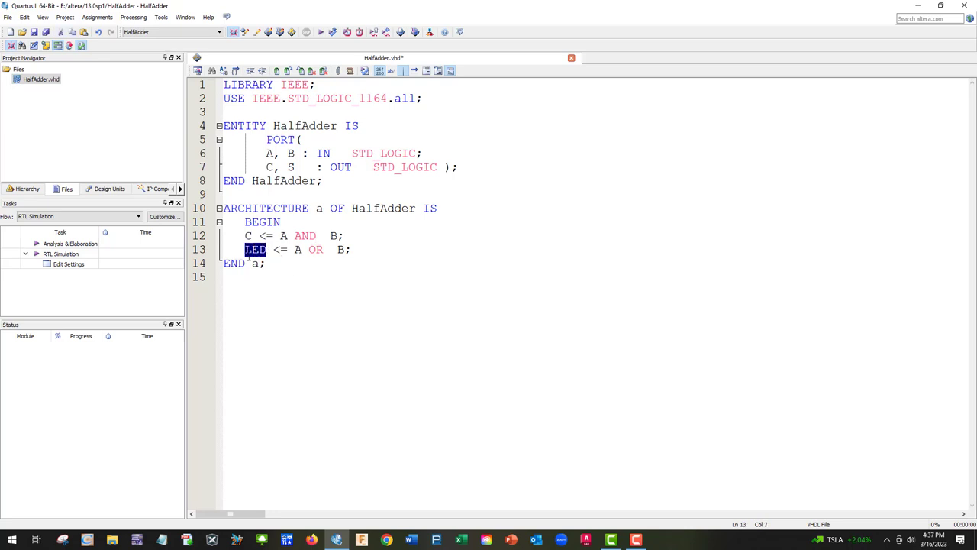
pyautogui.write('S')
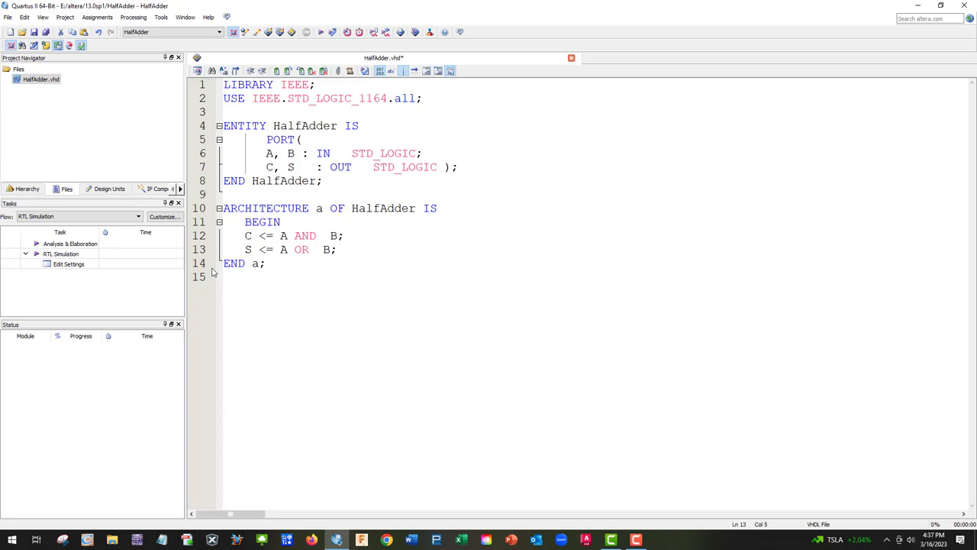
pyautogui.doubleClick(284, 250)
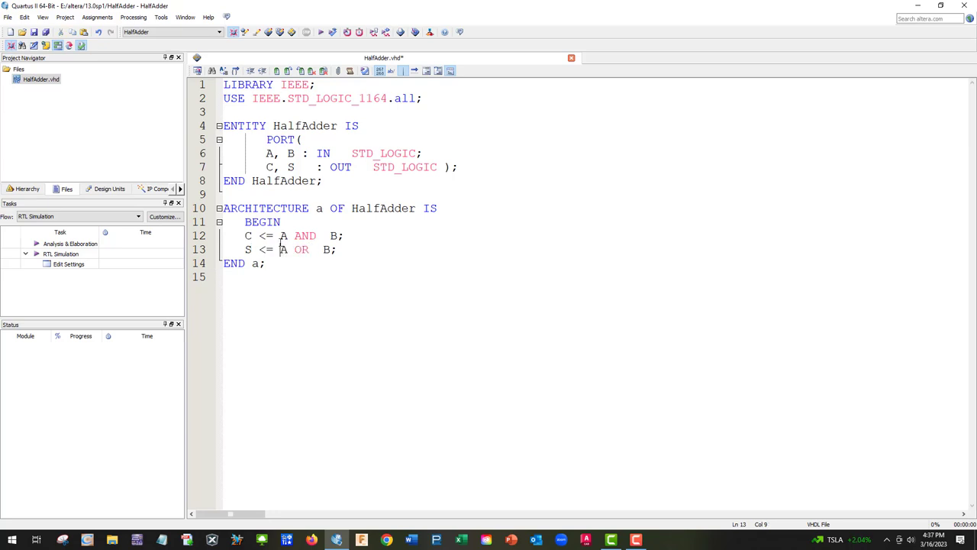
pyautogui.write('Not')
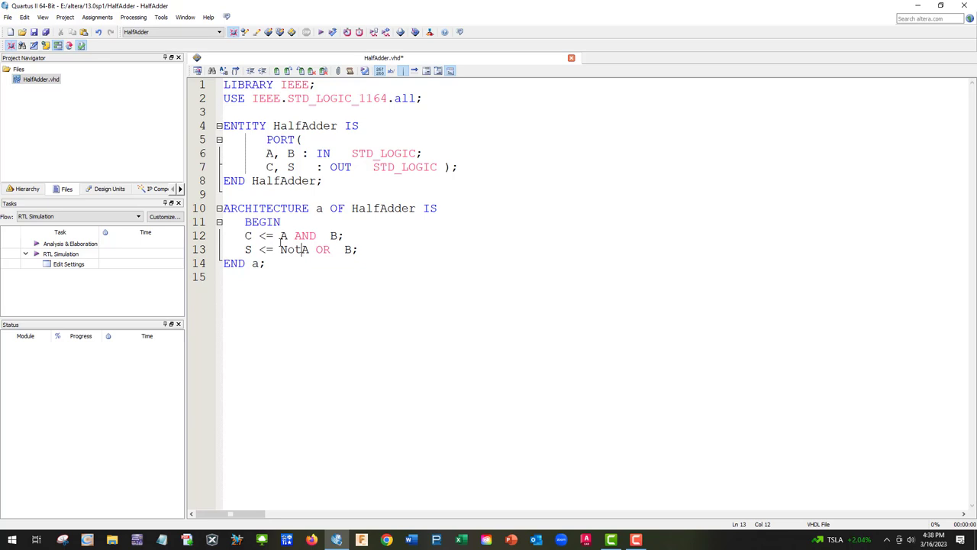
pyautogui.write('(')
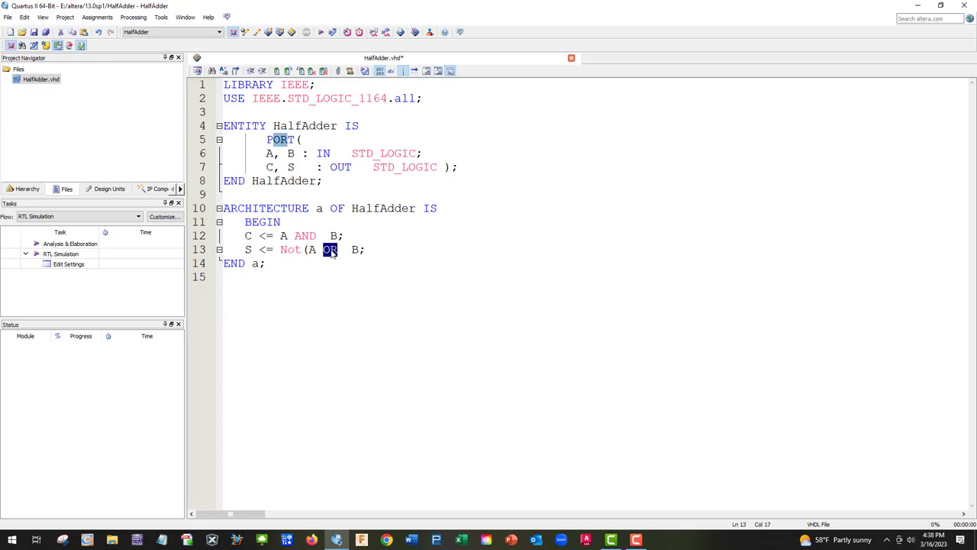
pyautogui.write('an')
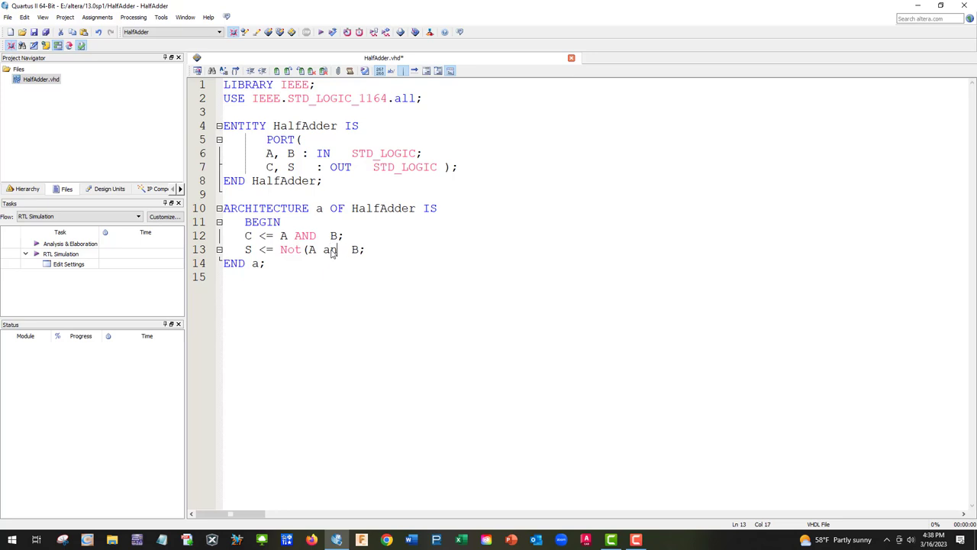
pyautogui.write('d')
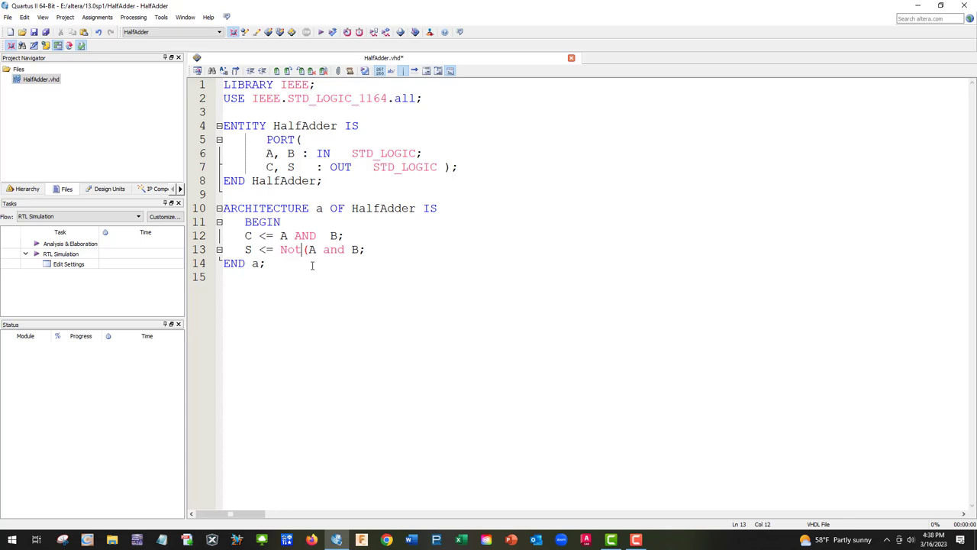
pyautogui.write('(')
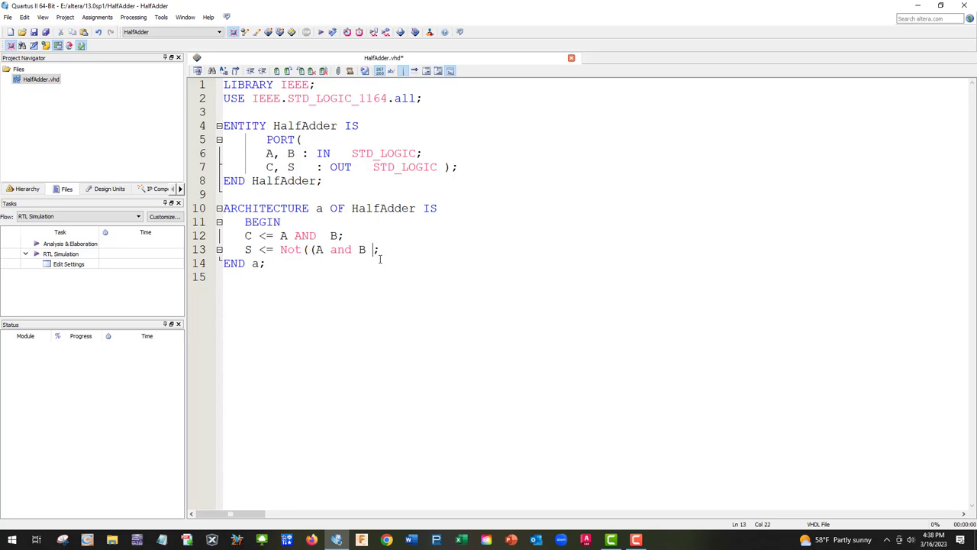
# - Complete S as Not((A and B) or Not(A or B)), adding the missing parenthesis after A and B
pyautogui.write('or')
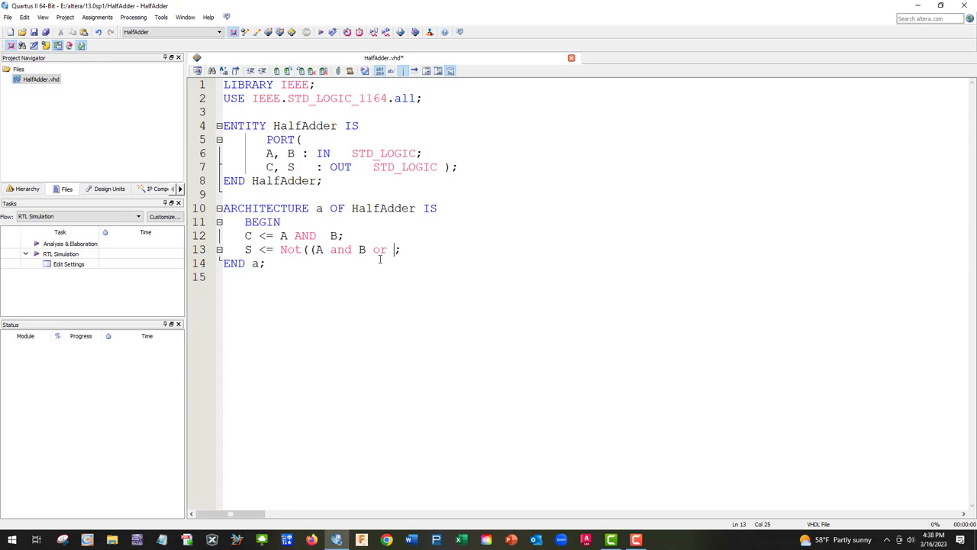
pyautogui.write('N')
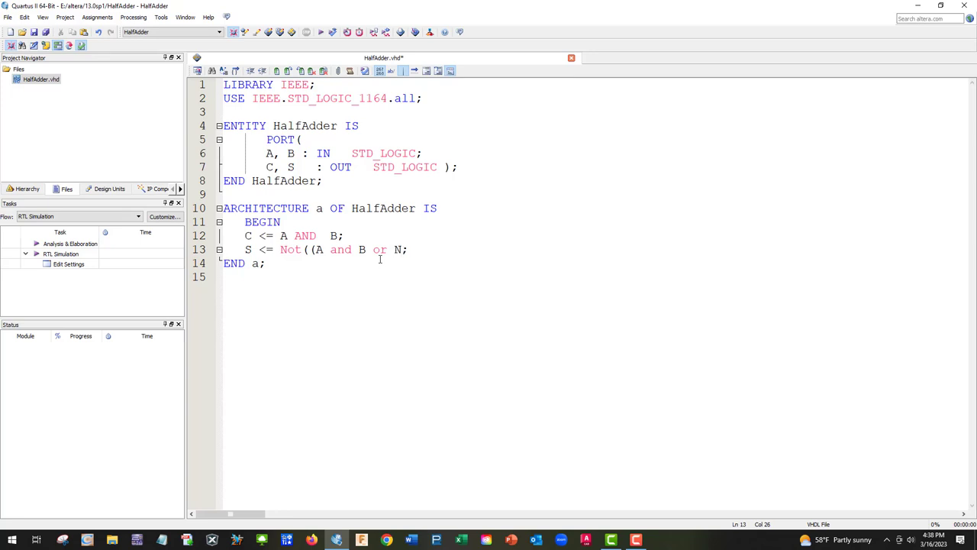
pyautogui.write('Not ()')
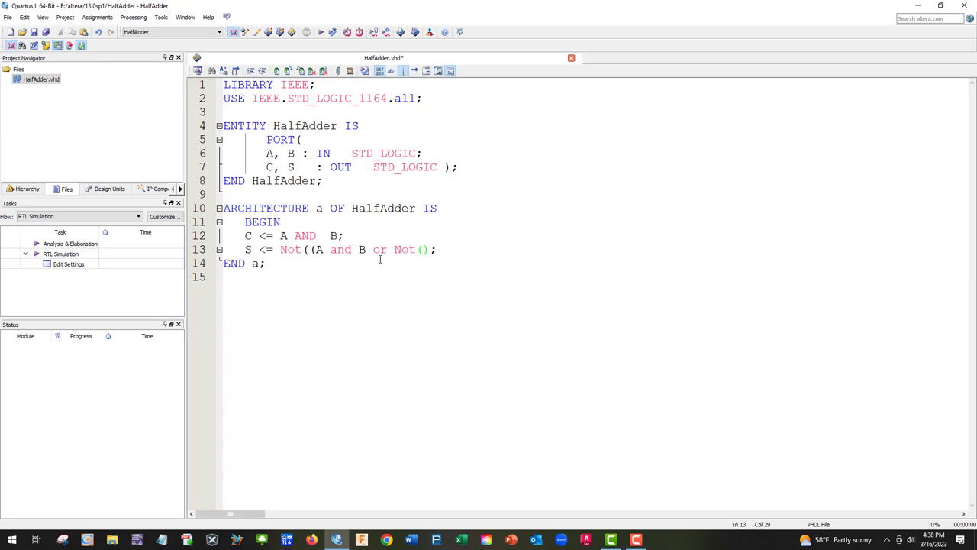
pyautogui.write('A or')
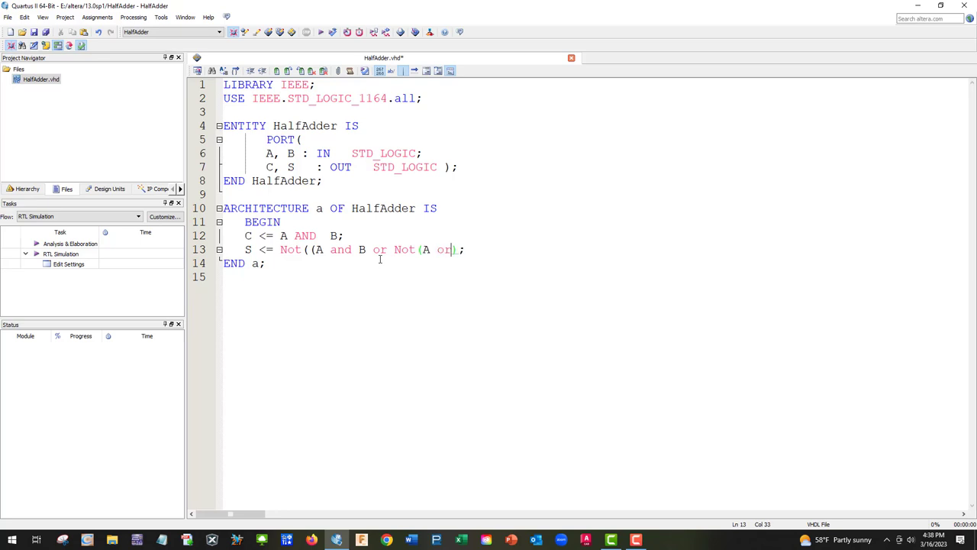
pyautogui.write('B')
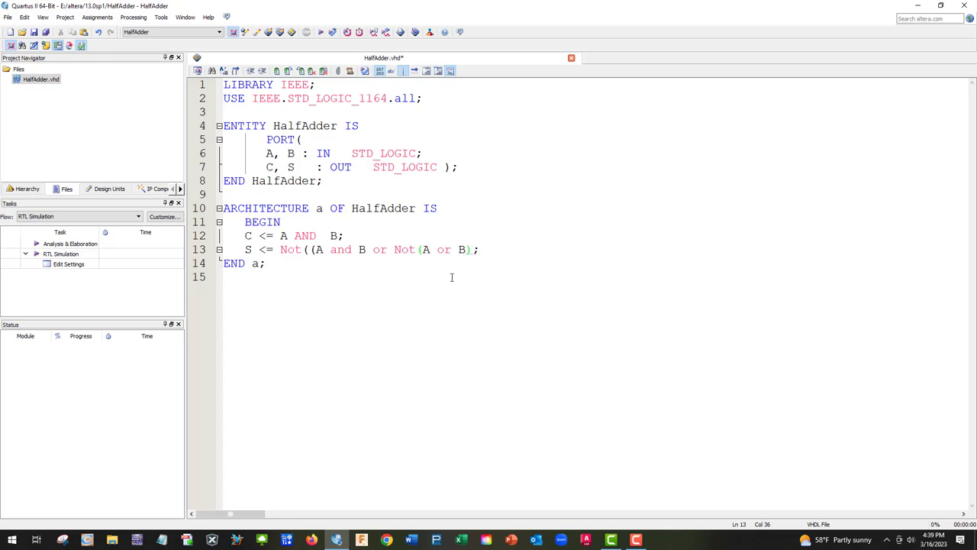
pyautogui.write(')')
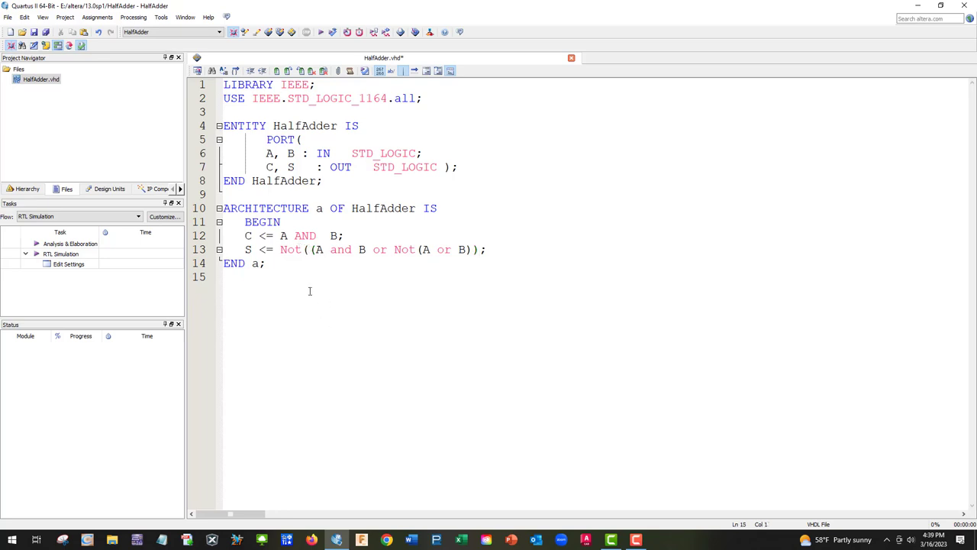
pyautogui.click(307, 250)
pyautogui.write(')')
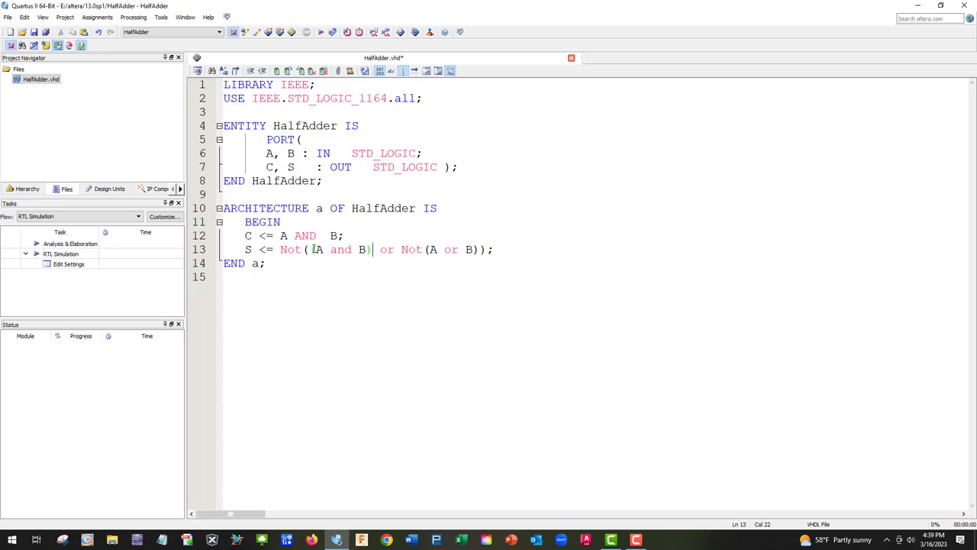
pyautogui.write('(')
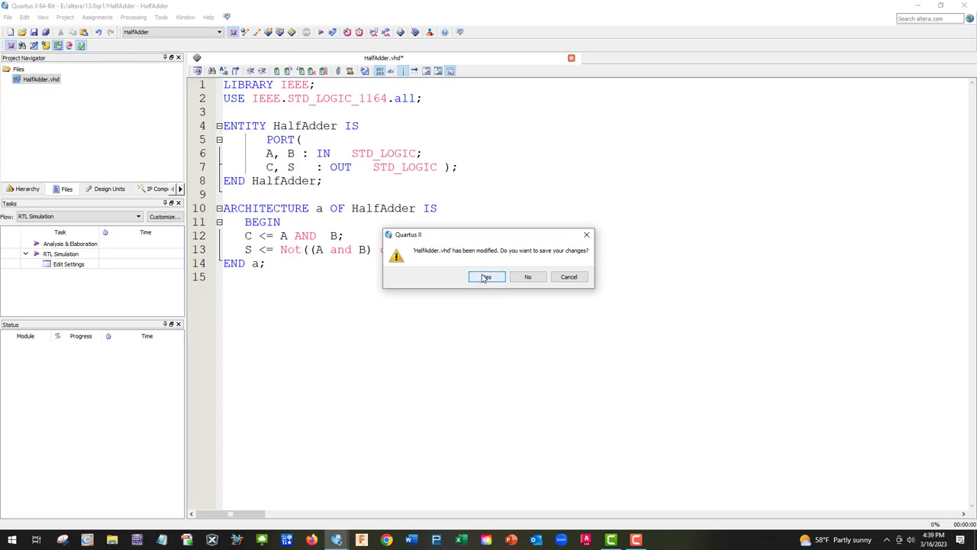
# - Save HalfAdder.vhd when prompted so the compilation runs to a successful report
pyautogui.click(485, 276)
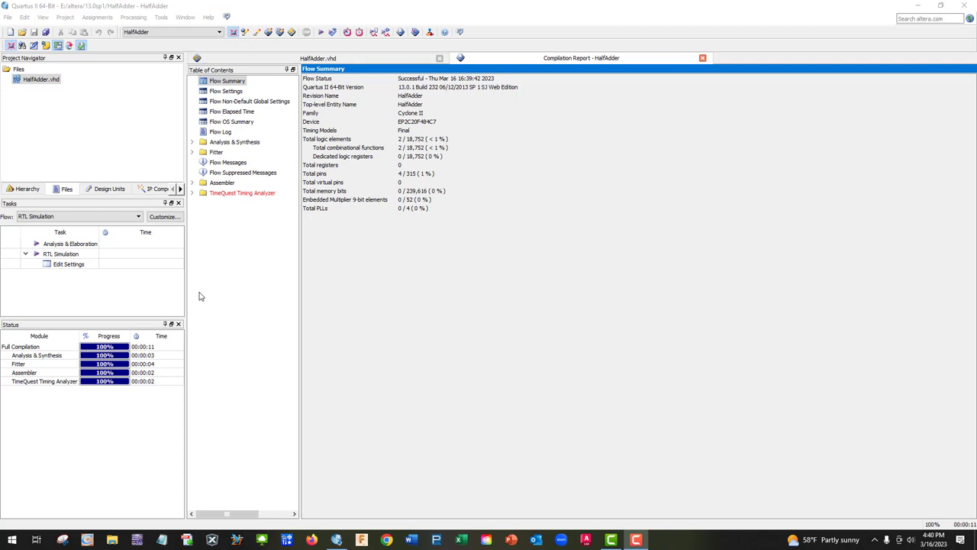
pyautogui.moveTo(198, 267)
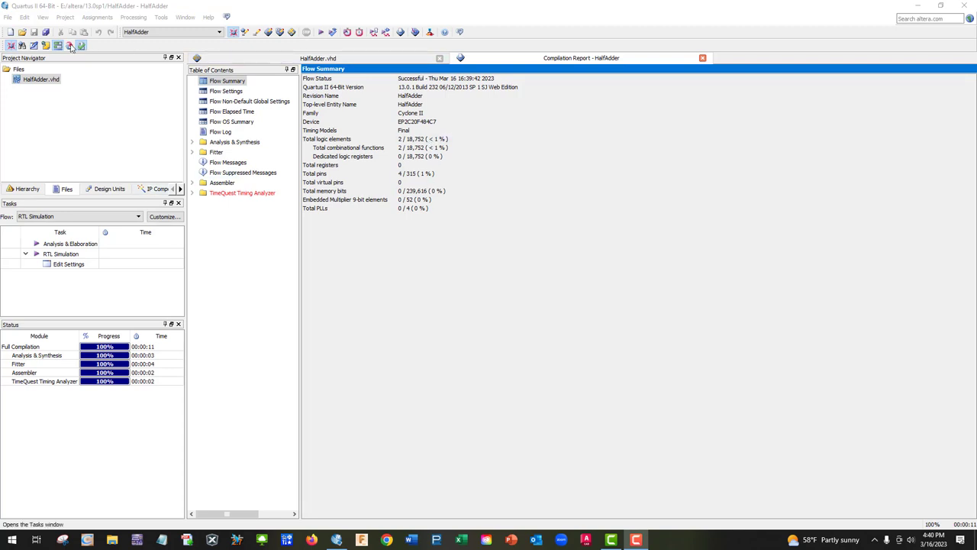
# - Create a new University Program VWF waveform file
pyautogui.click(6, 17)
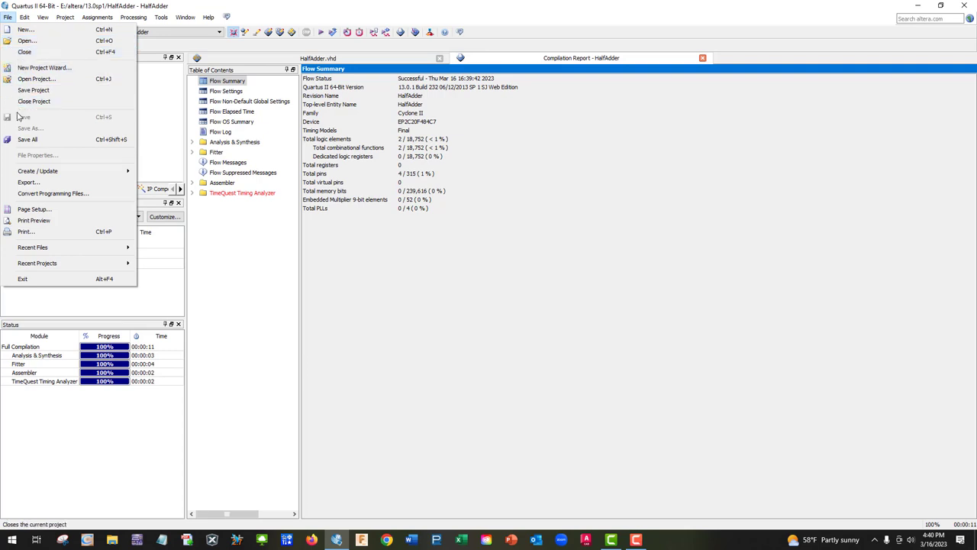
pyautogui.click(24, 29)
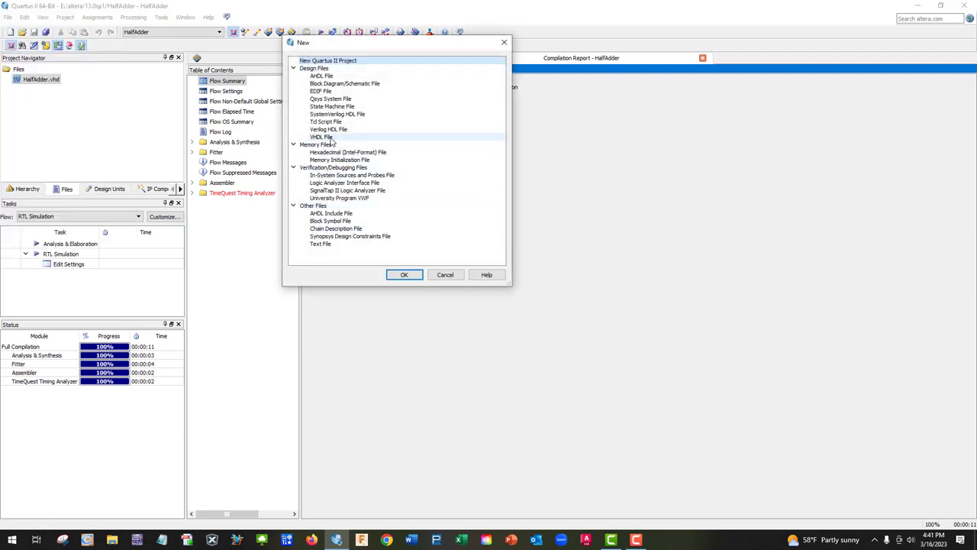
pyautogui.click(339, 198)
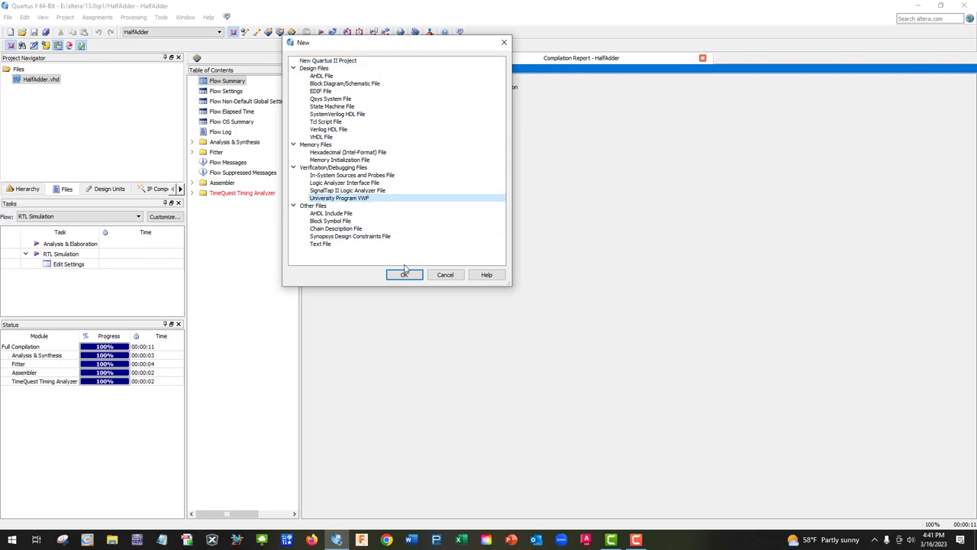
pyautogui.click(403, 275)
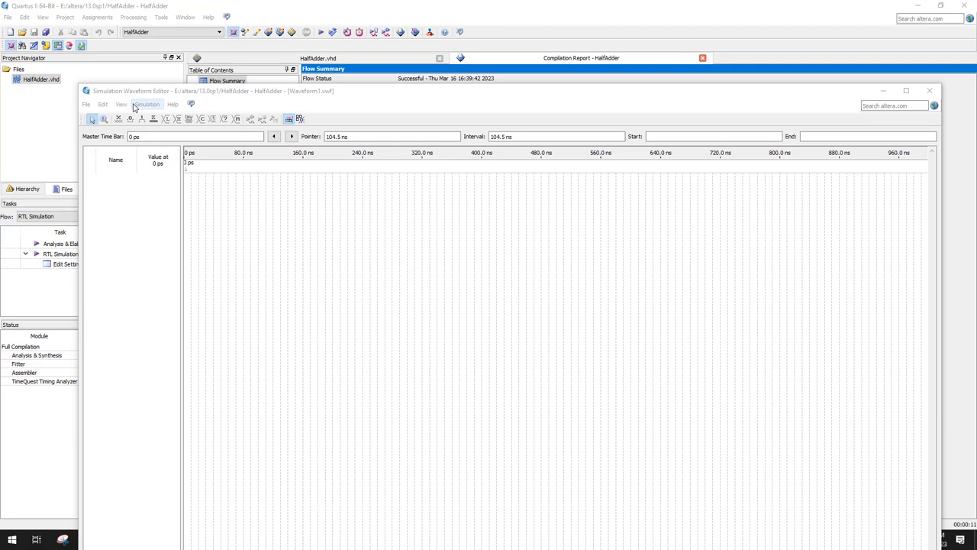
# - Insert nodes A, B, C and S into the waveform via the Node Finder
pyautogui.click(103, 103)
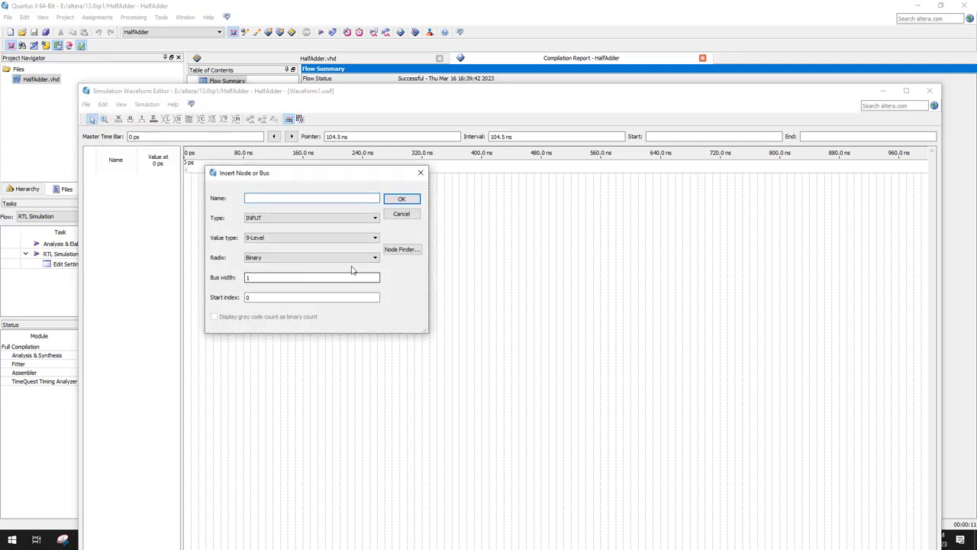
pyautogui.click(401, 249)
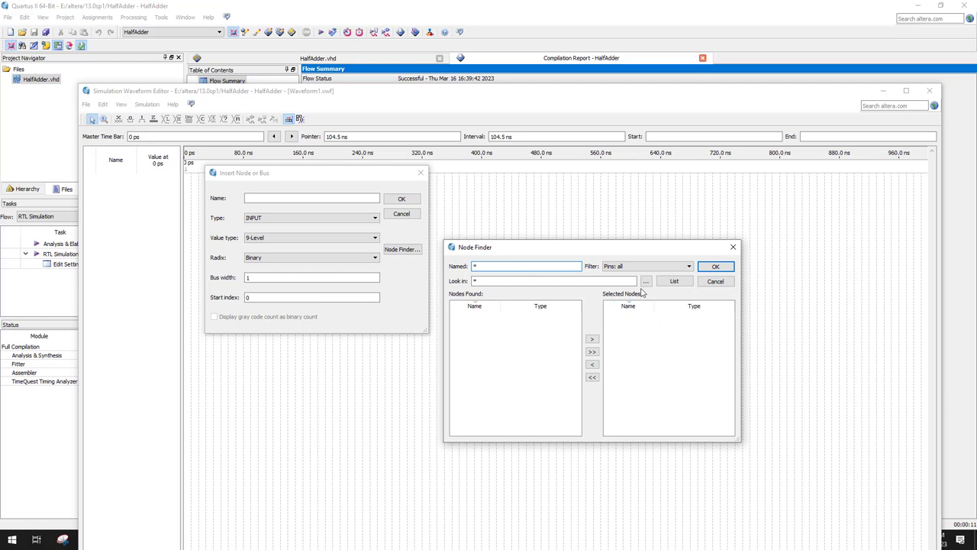
pyautogui.click(646, 281)
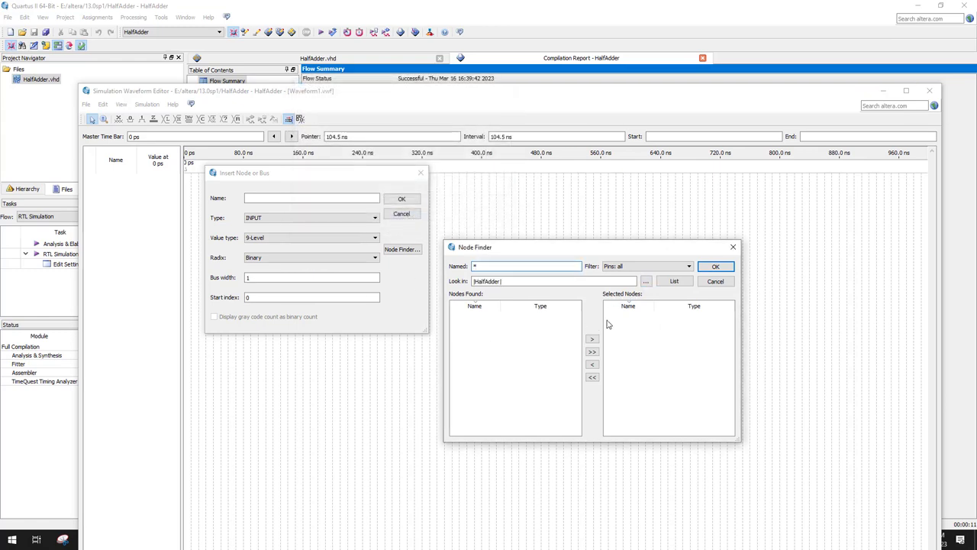
pyautogui.click(674, 281)
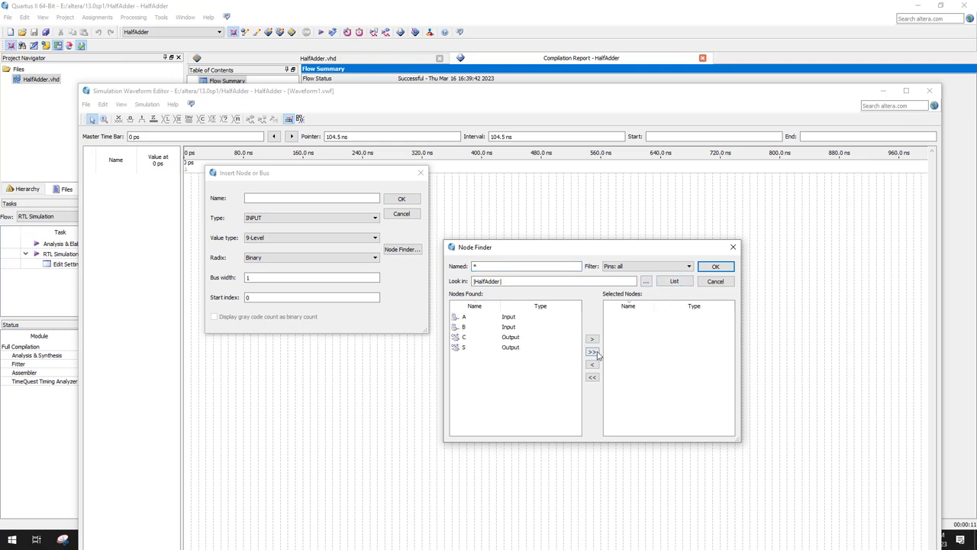
pyautogui.click(592, 351)
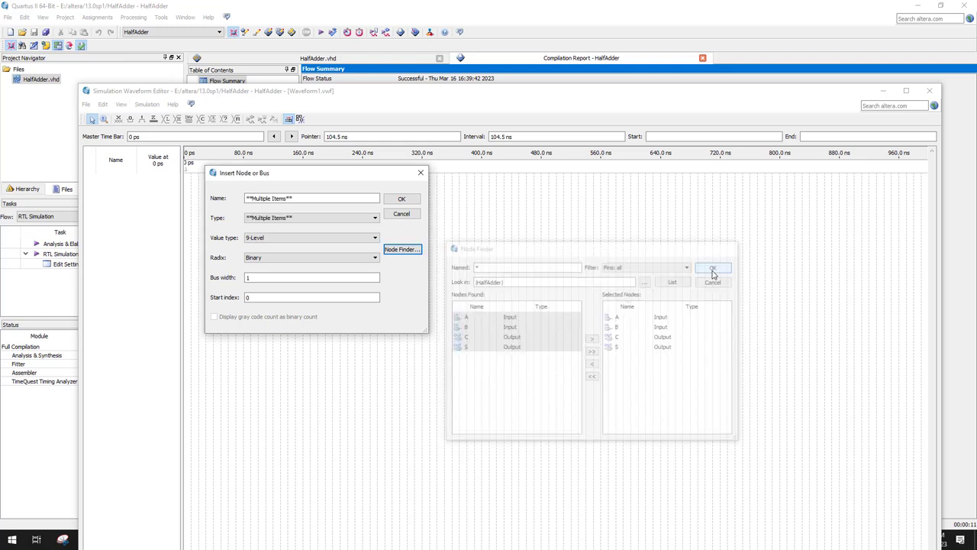
pyautogui.click(711, 267)
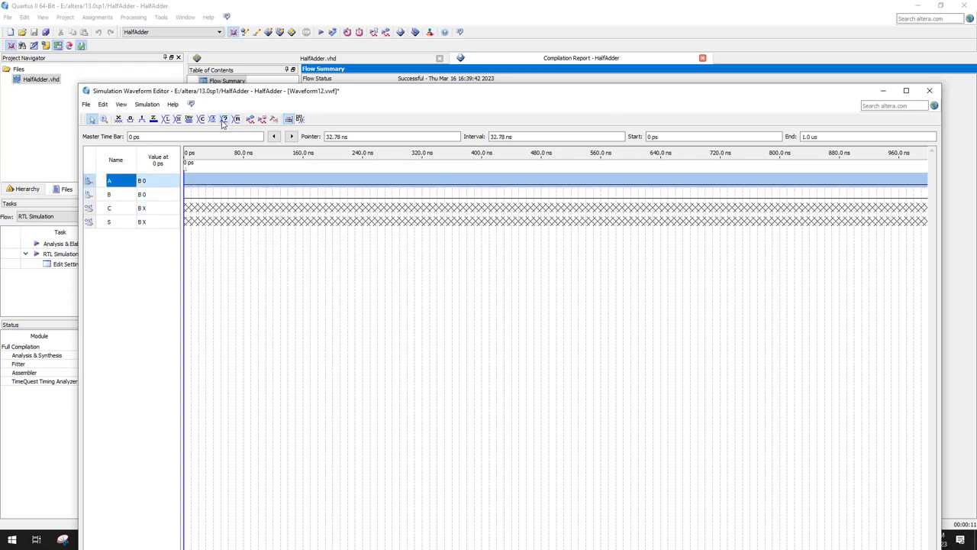
# - Apply Count Value patterns to inputs A and B, B switching slower than A
pyautogui.click(224, 119)
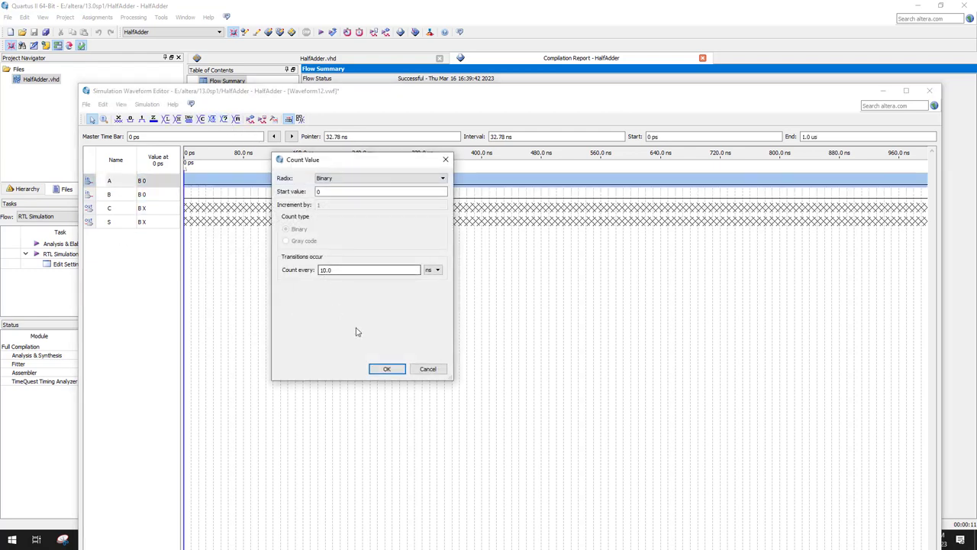
pyautogui.click(387, 368)
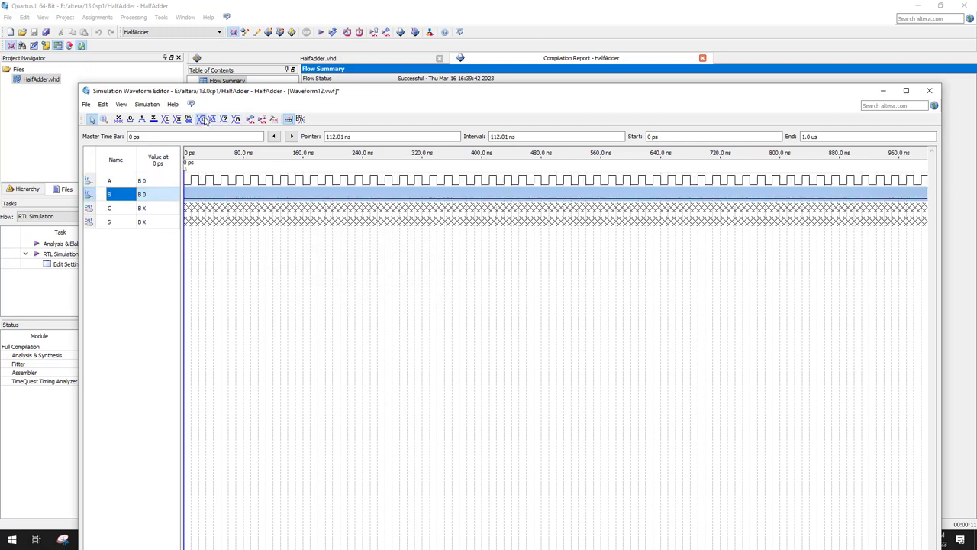
pyautogui.click(201, 119)
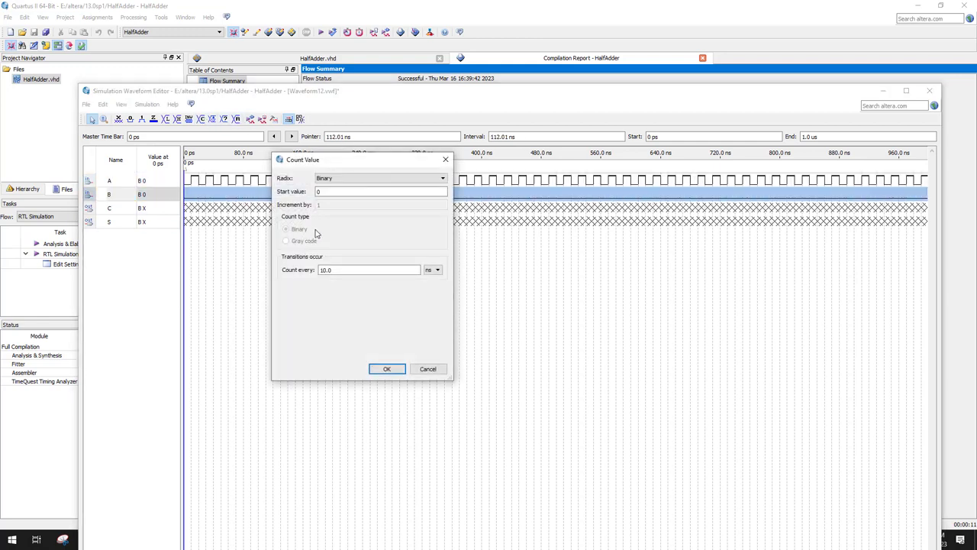
pyautogui.click(370, 268)
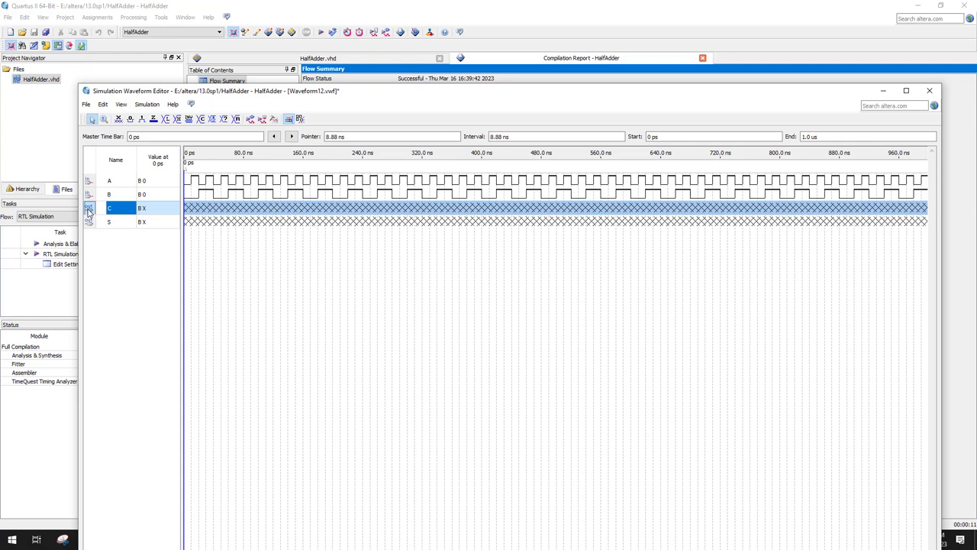
# - Check output C's properties and bring up the actions for output S
pyautogui.doubleClick(110, 207)
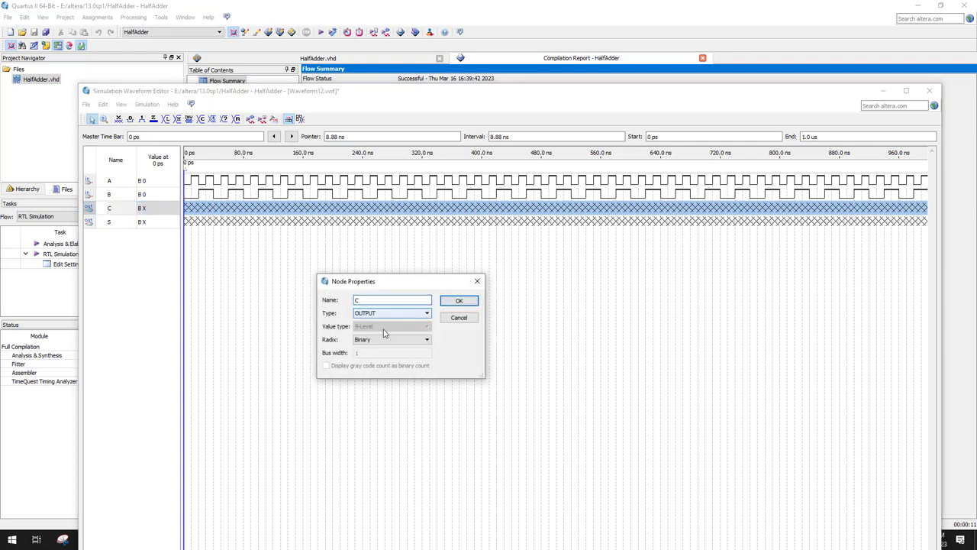
pyautogui.click(458, 299)
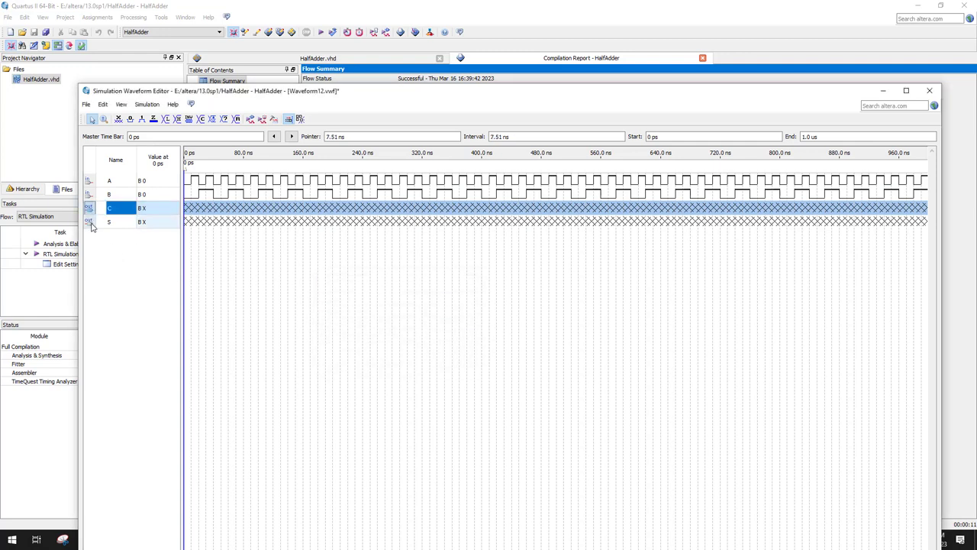
pyautogui.rightClick(110, 222)
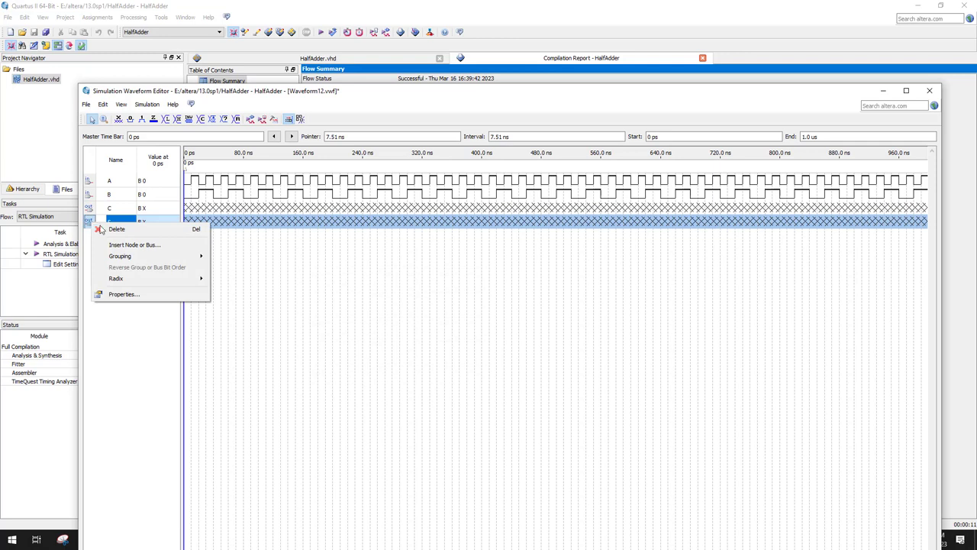
pyautogui.click(246, 287)
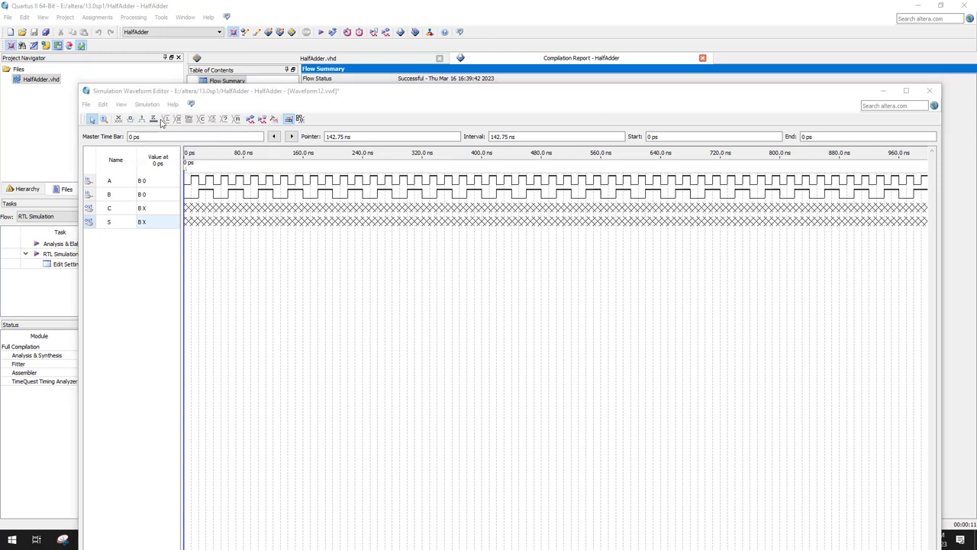
# - Select the Quartus II Simulator in Simulation Options and dismiss the notice
pyautogui.click(152, 119)
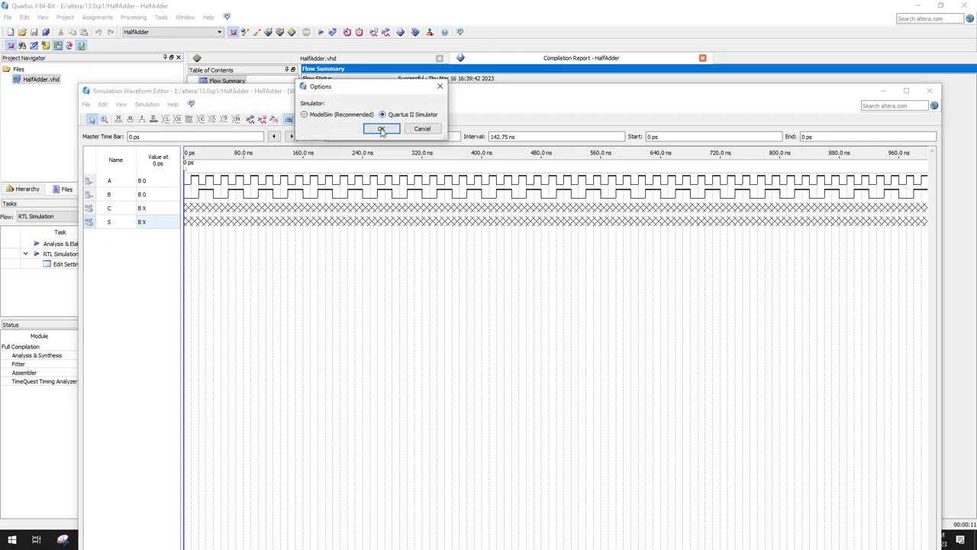
pyautogui.click(381, 129)
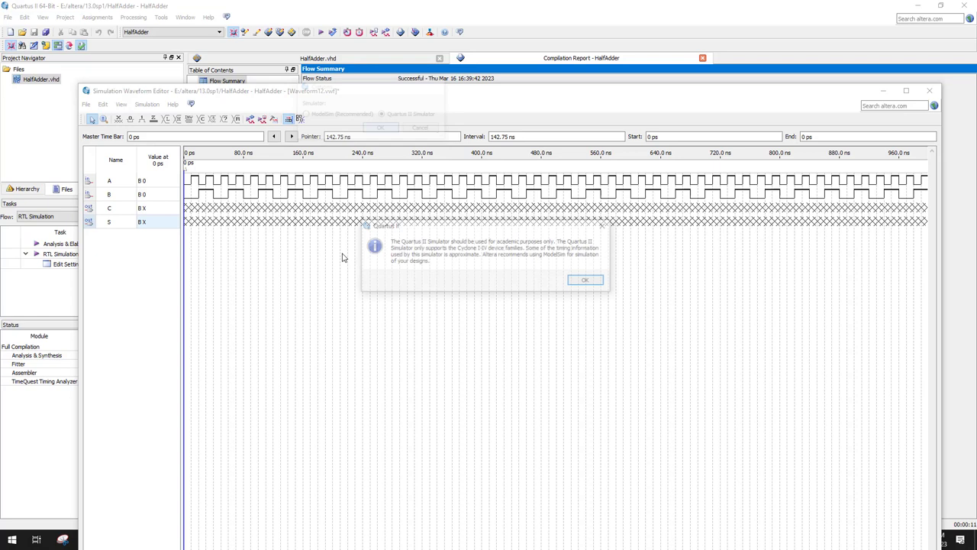
pyautogui.click(584, 279)
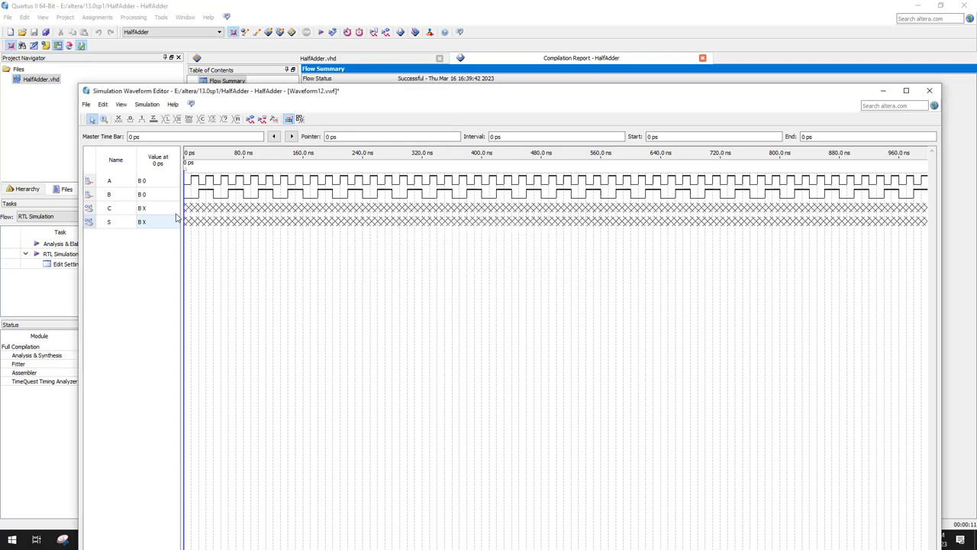
# - Start a functional simulation, agreeing to save the modified waveform first
pyautogui.click(147, 104)
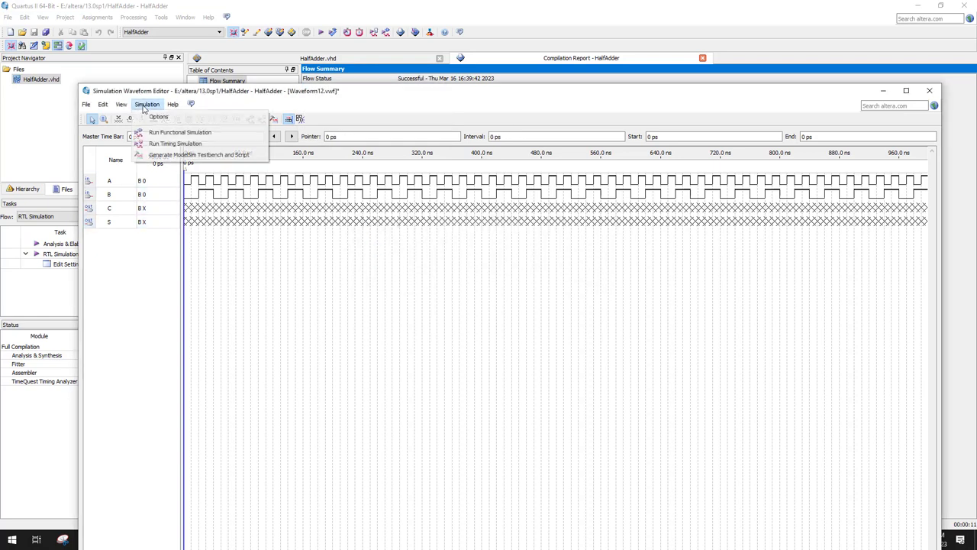
pyautogui.click(180, 131)
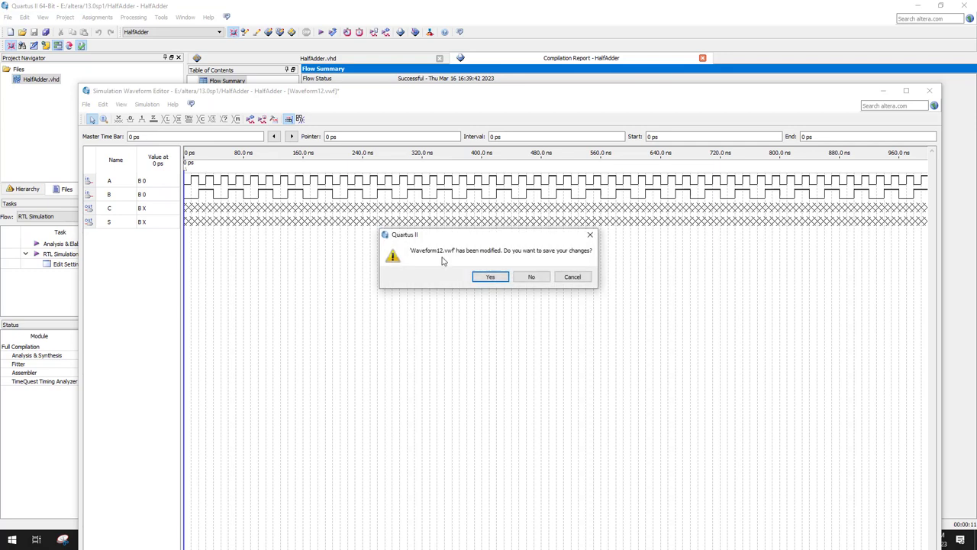
pyautogui.click(488, 276)
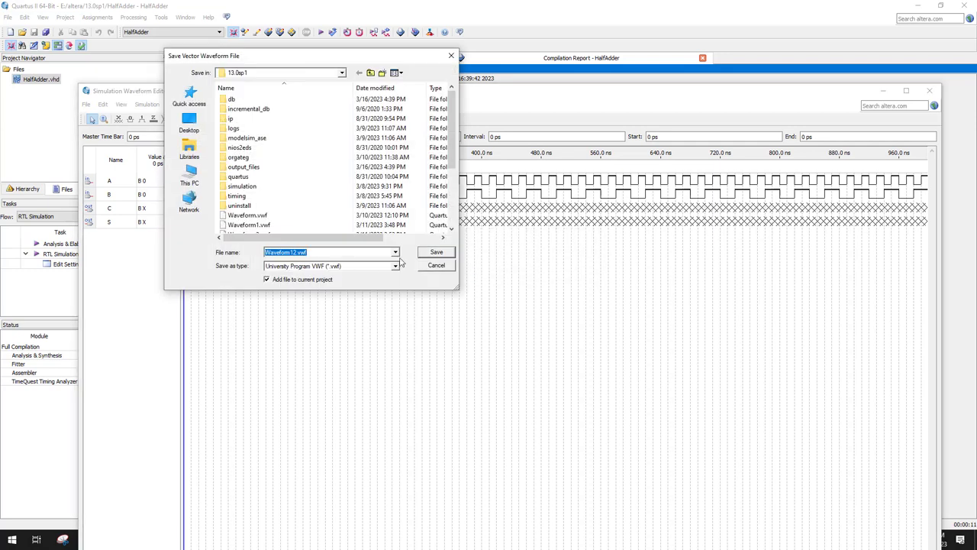
# - Save the vector waveform file into the project folder, added to the current project
pyautogui.click(435, 252)
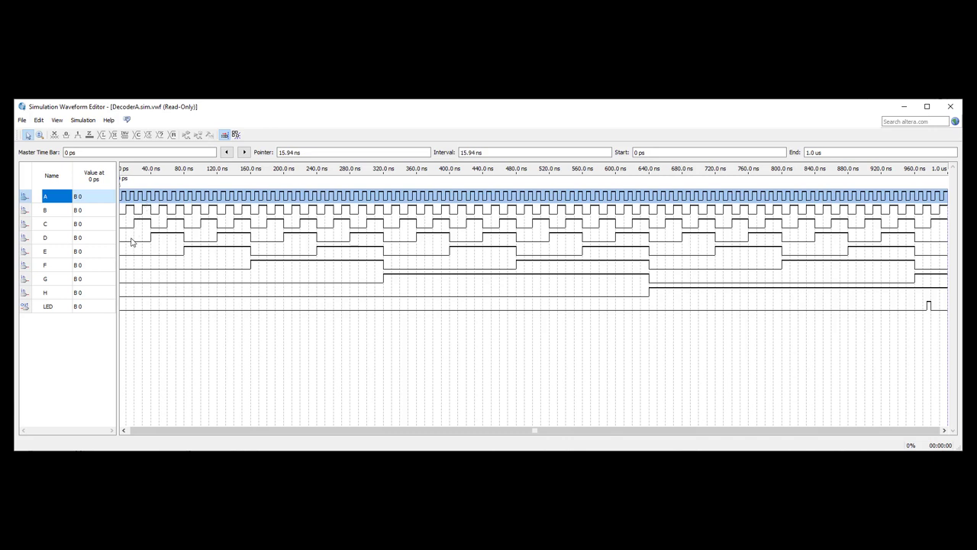
pyautogui.moveTo(130, 275)
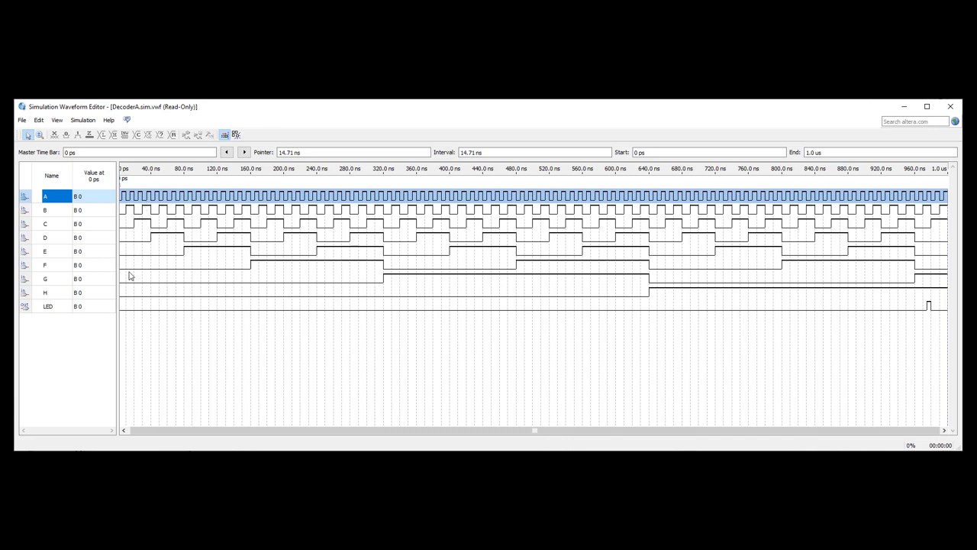